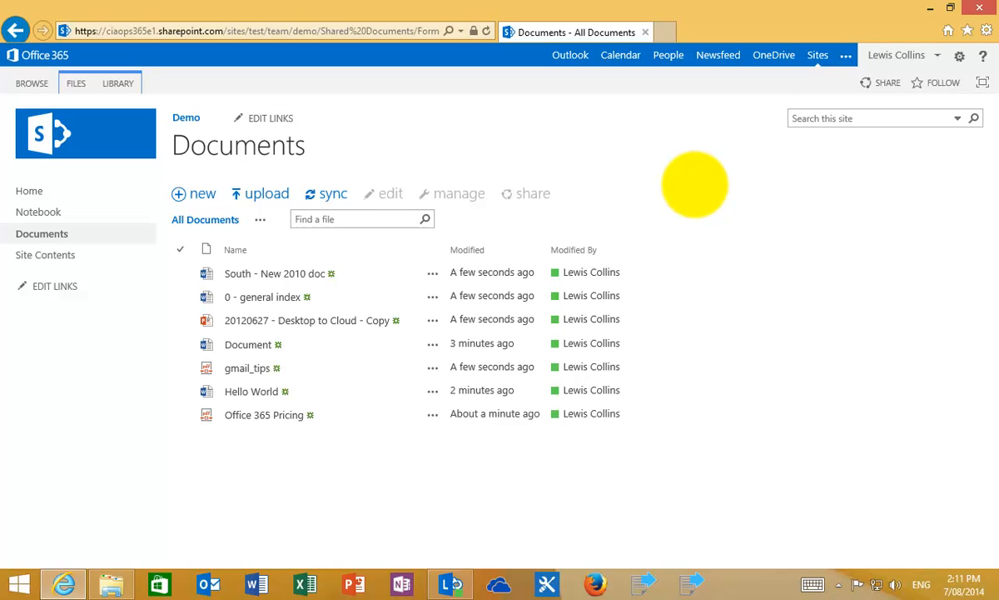
mouse_move(42, 233)
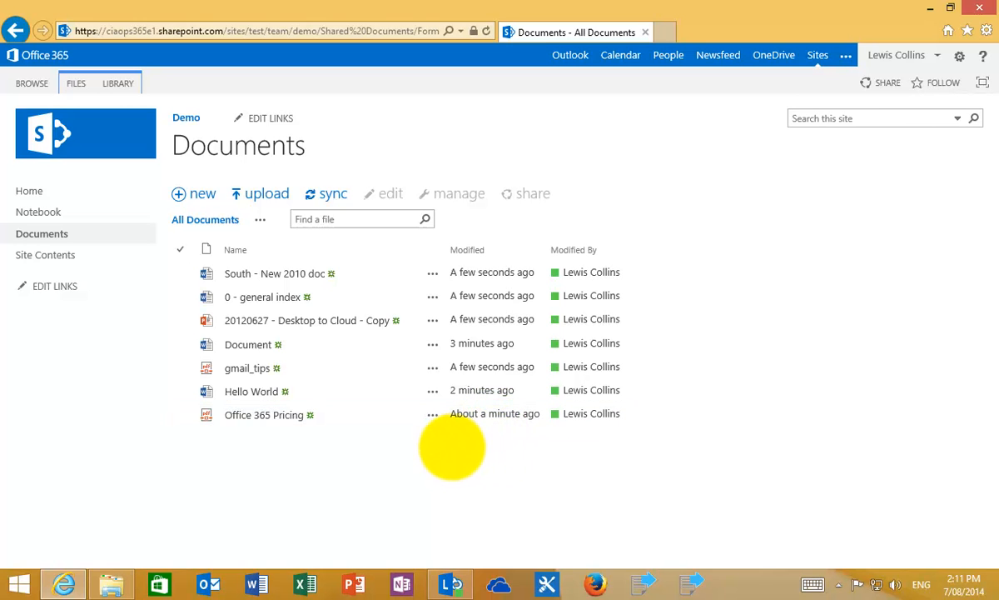
- Select the Hello World file in the Documents library and open it in Word Online
click(251, 391)
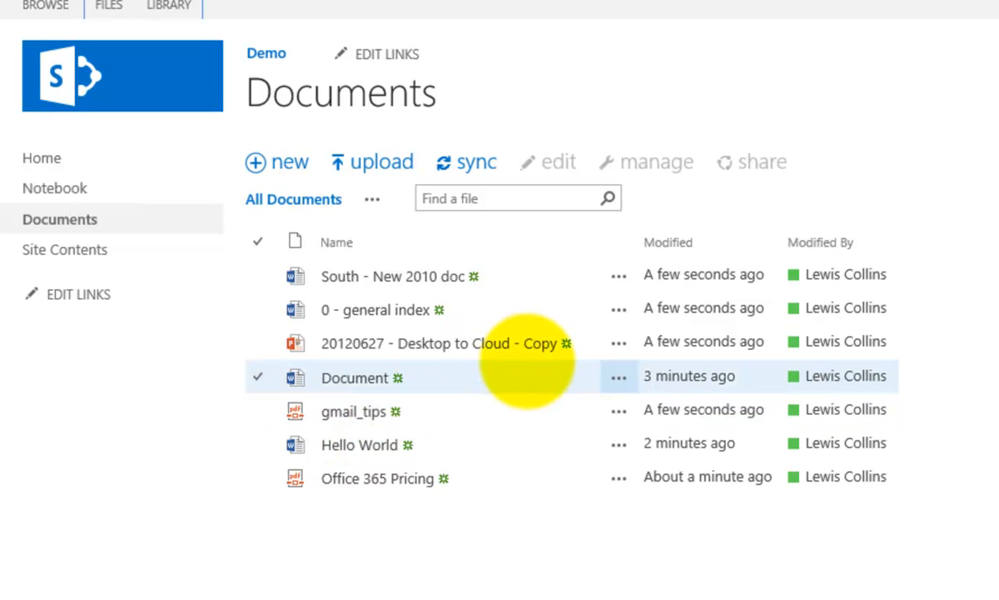
click(359, 444)
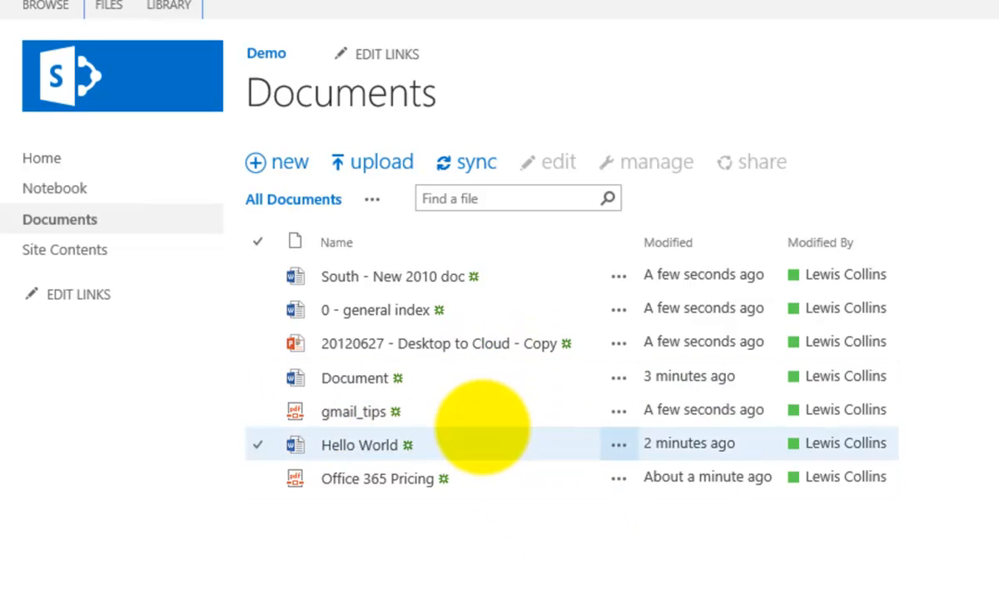
click(446, 342)
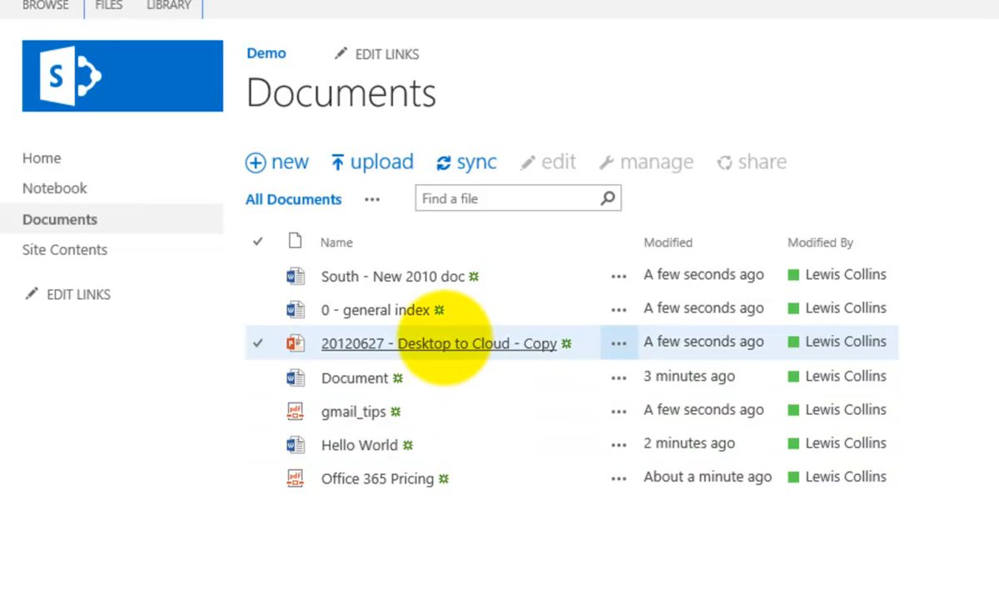
click(360, 443)
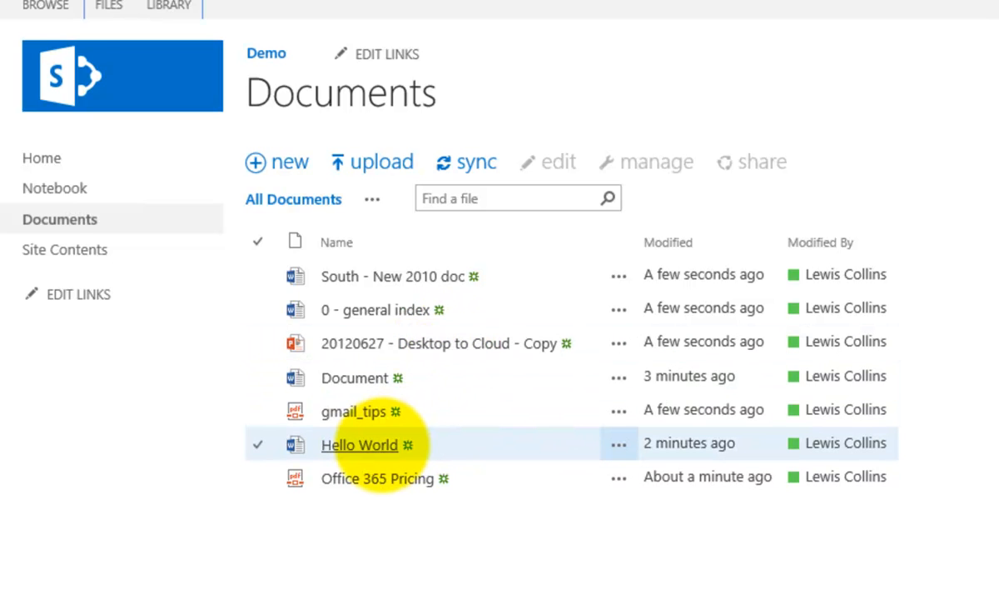
click(359, 444)
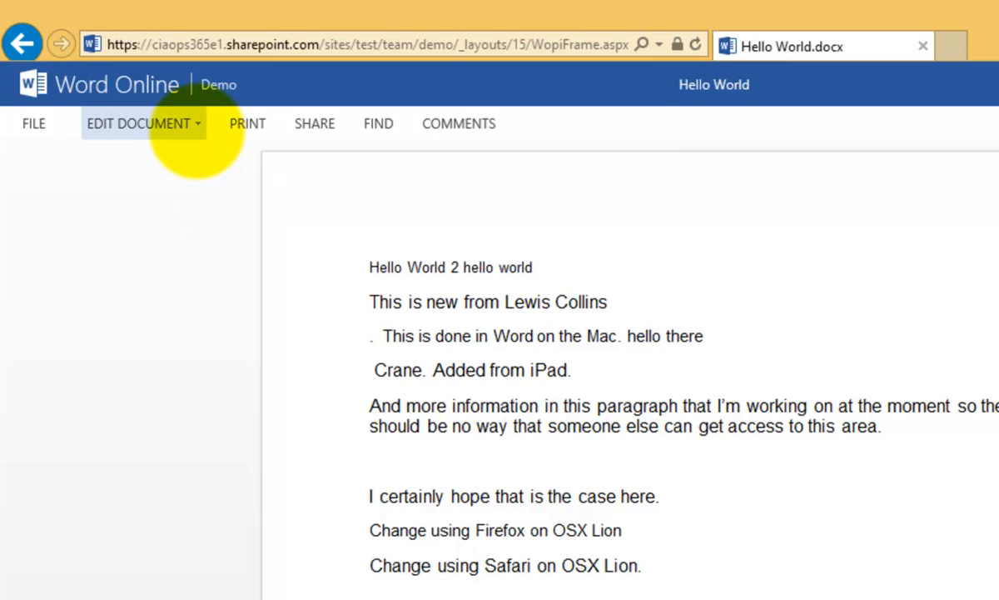
- Edit Hello World in Word Online, adding '..' to the first line, and try highlight colours
click(138, 123)
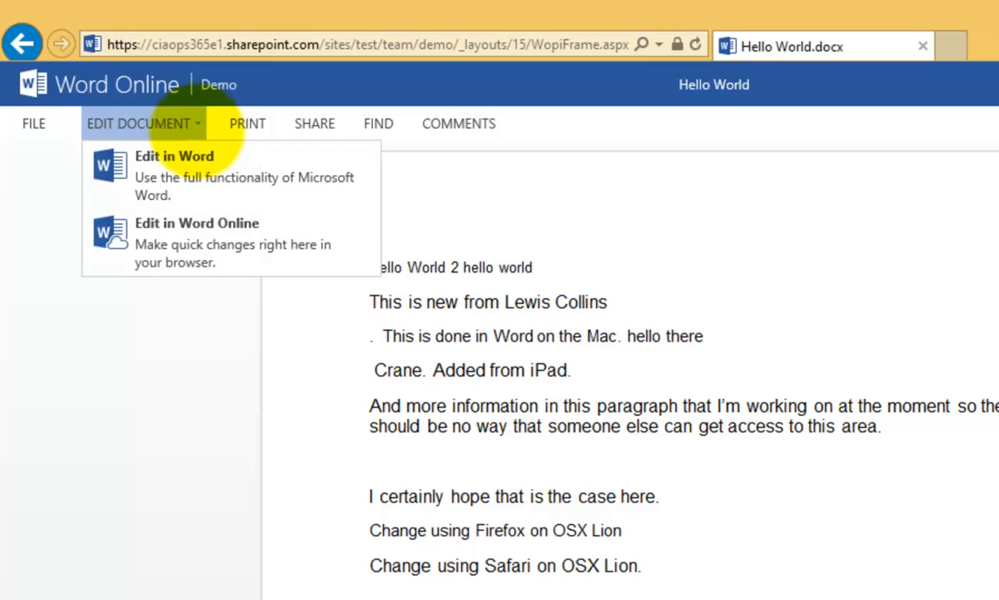
mouse_move(199, 175)
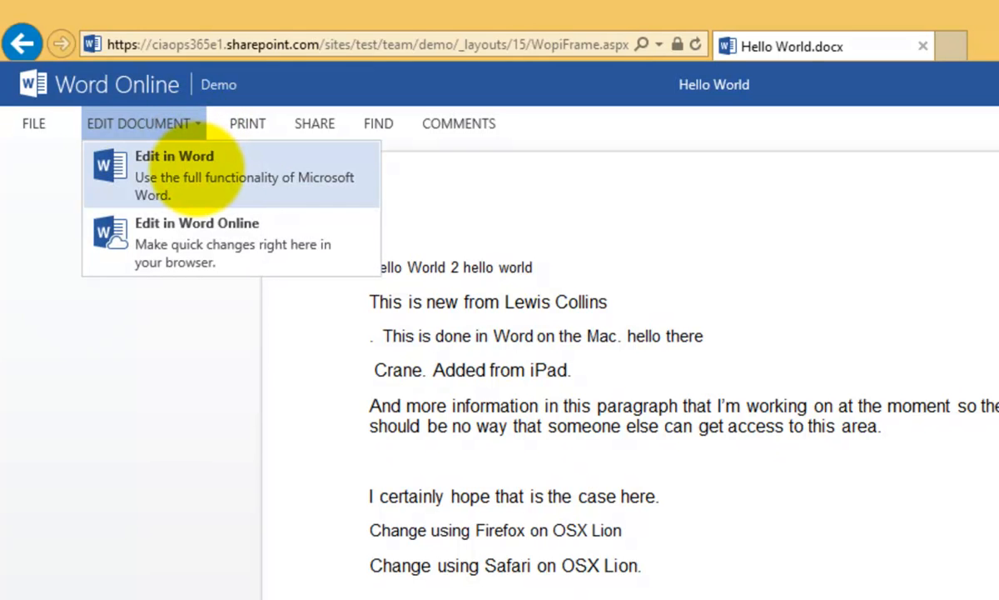
click(188, 241)
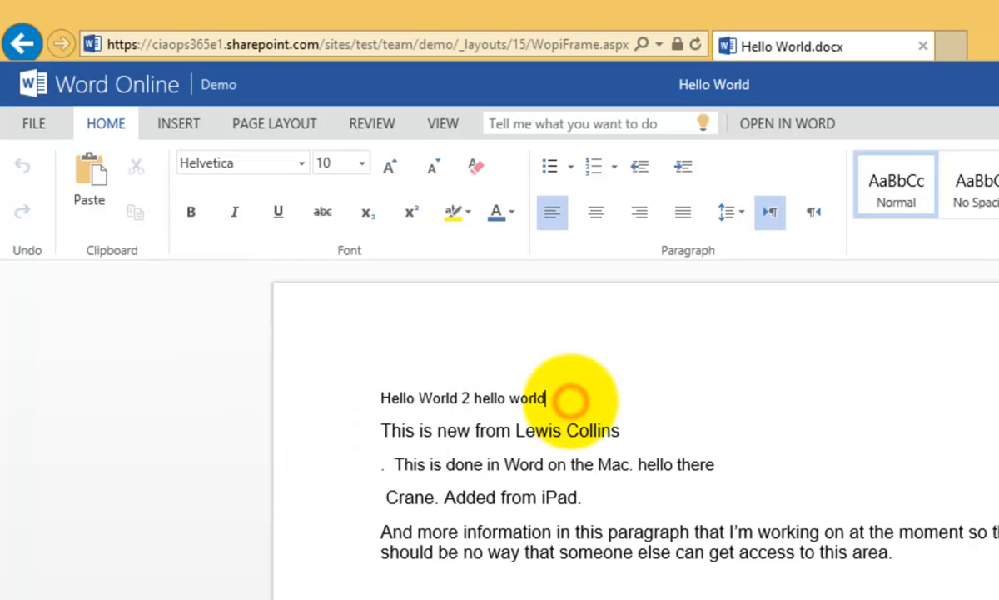
text(...)
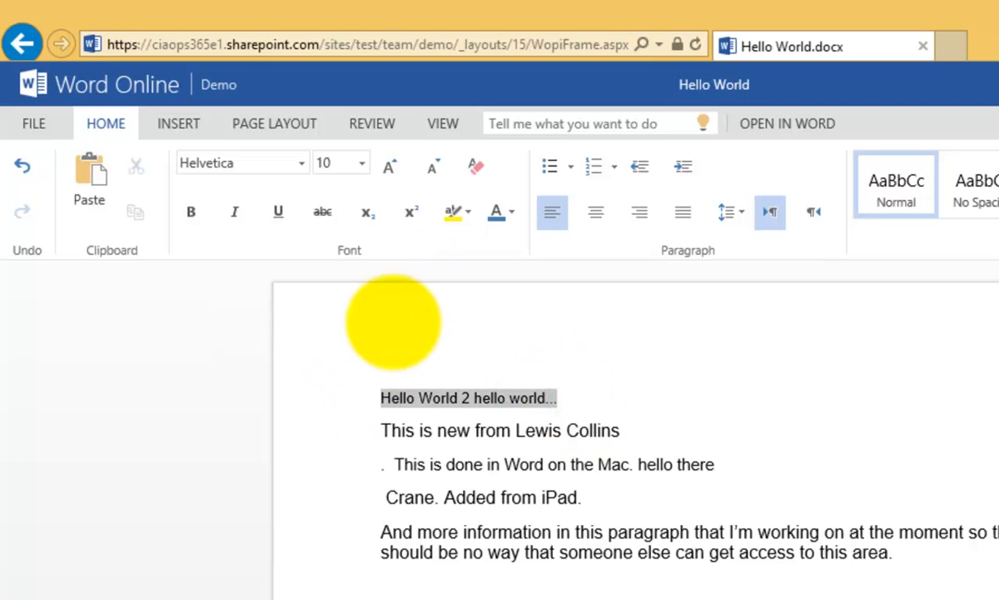
click(449, 211)
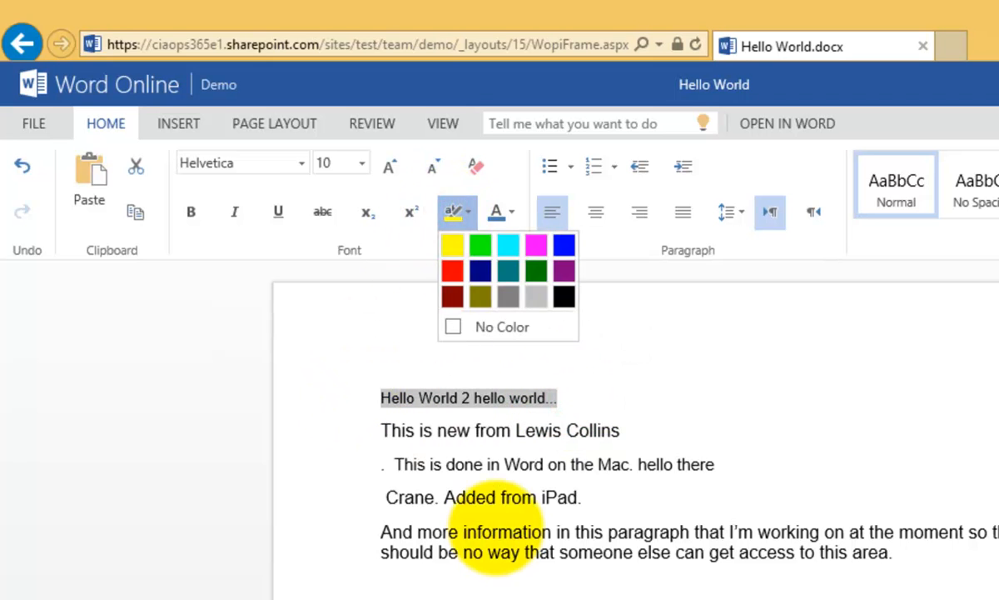
click(453, 244)
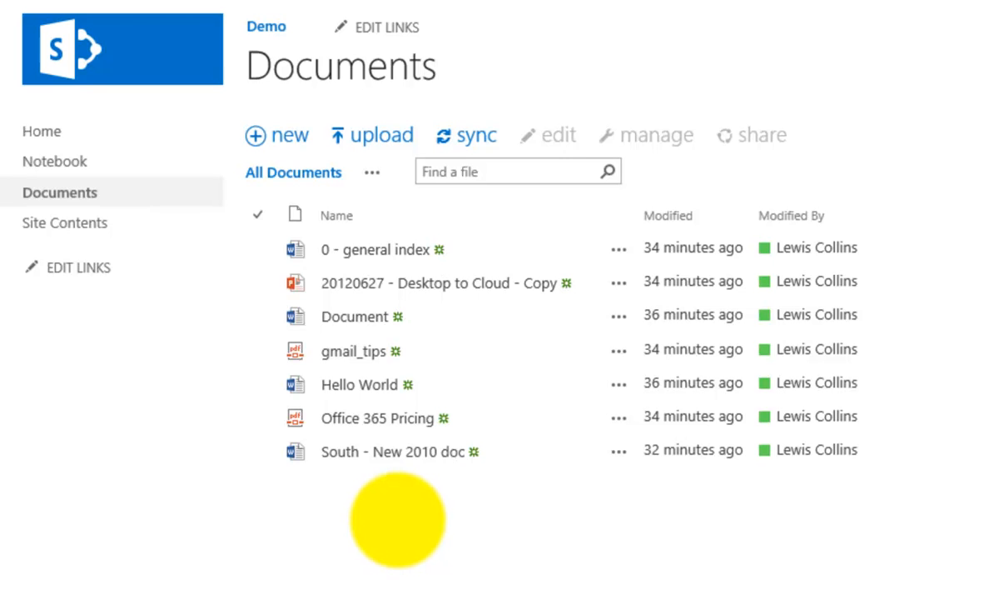
mouse_move(408, 516)
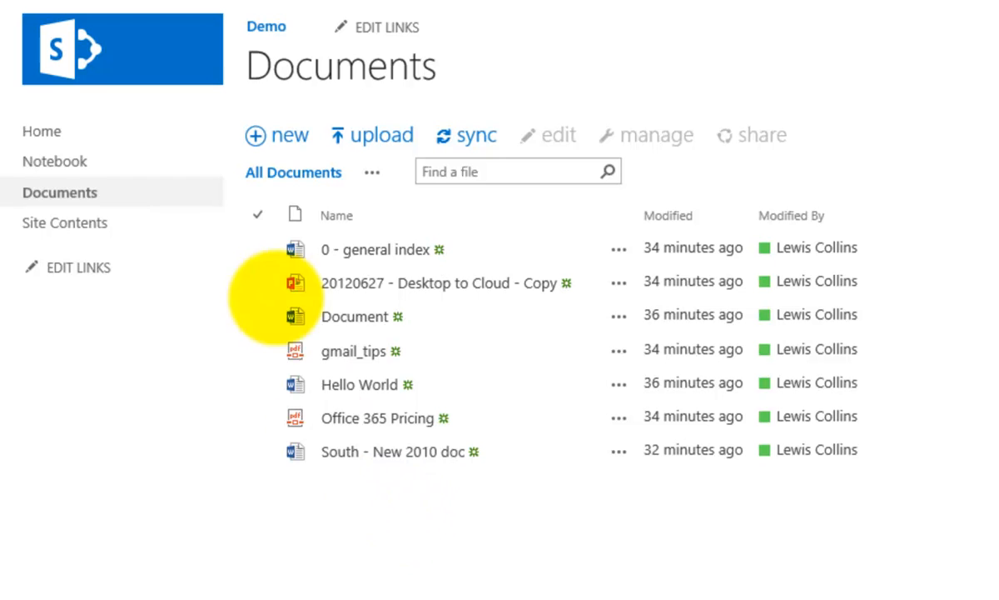
mouse_move(259, 214)
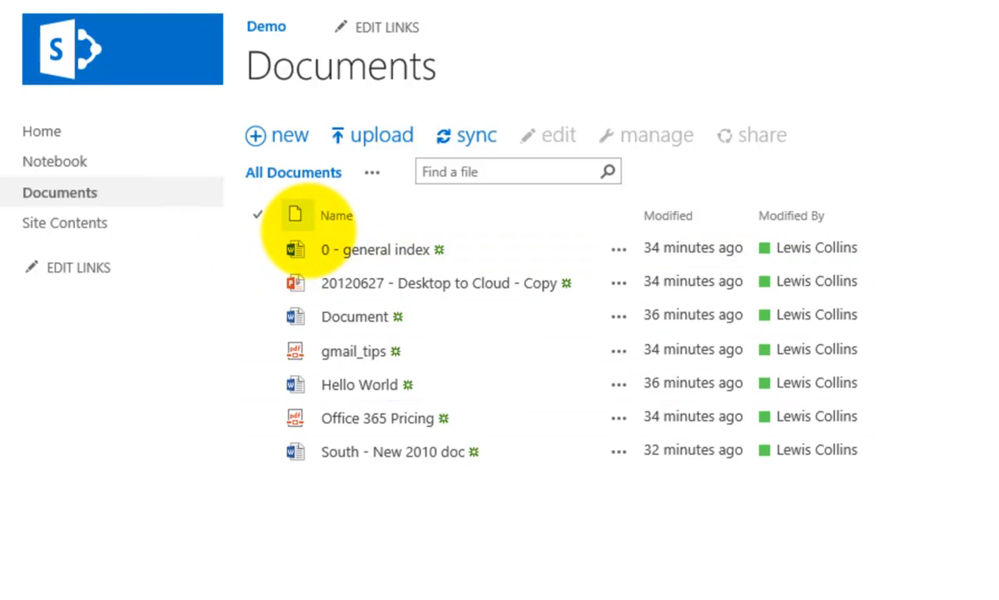
- Sort the Documents library by the Name column, selecting the general index and Document rows
click(259, 248)
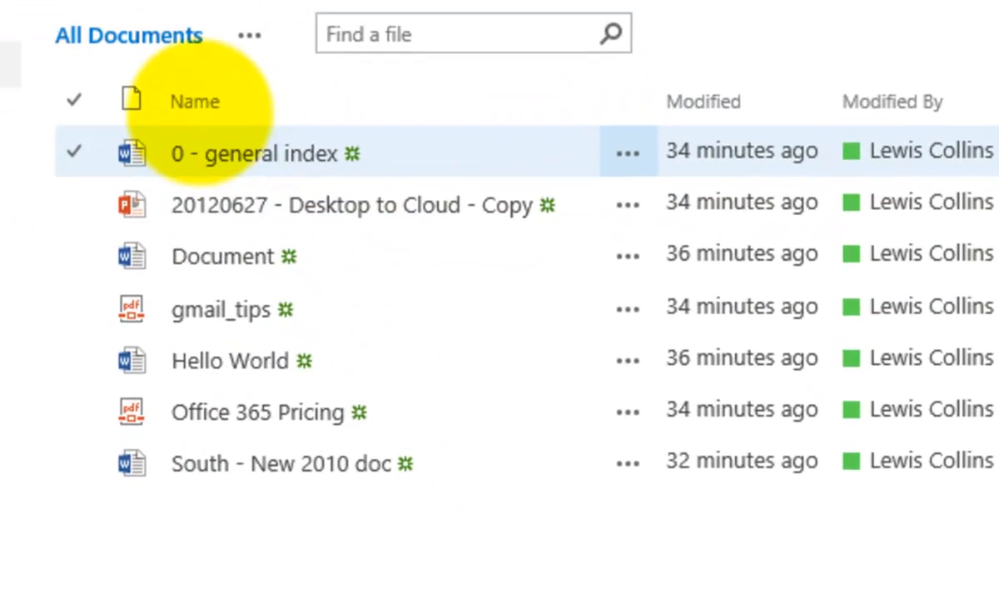
mouse_move(194, 100)
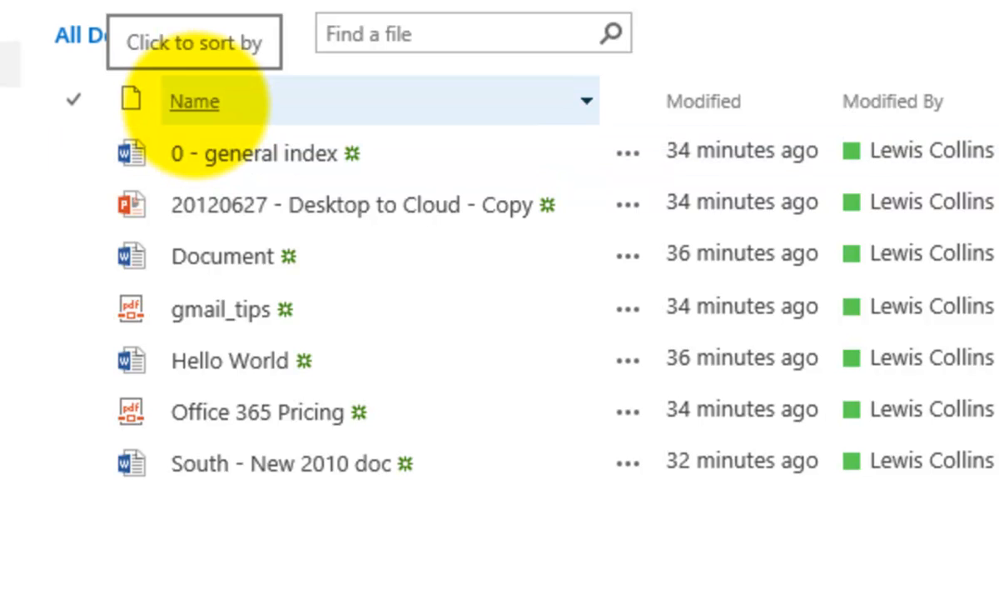
click(193, 100)
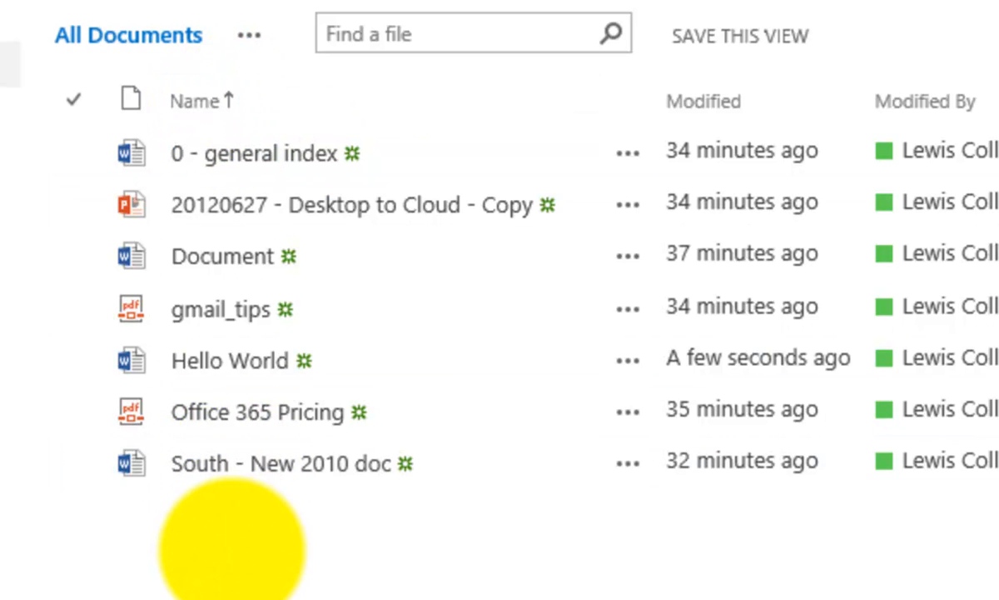
click(222, 256)
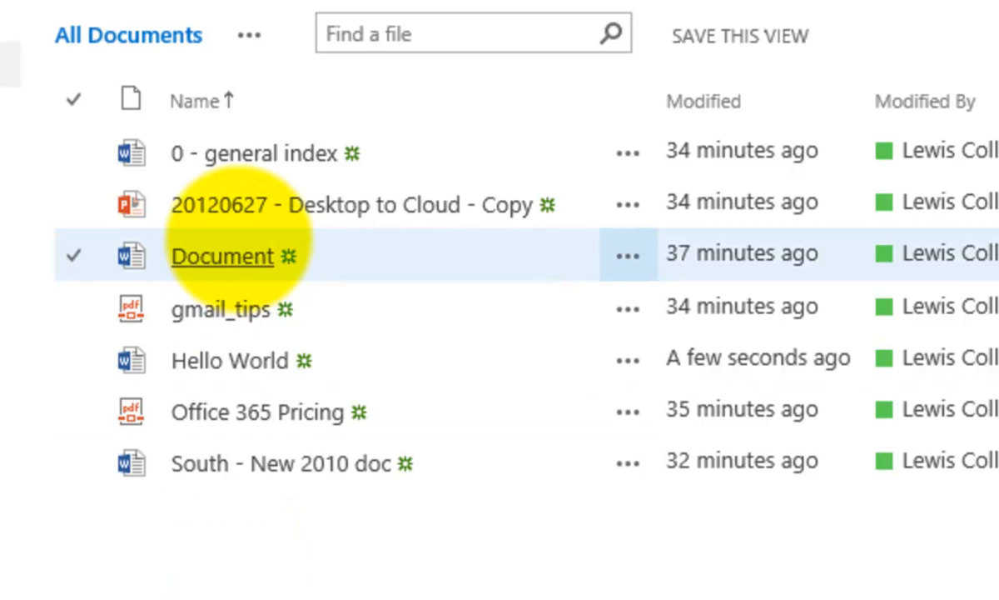
click(194, 100)
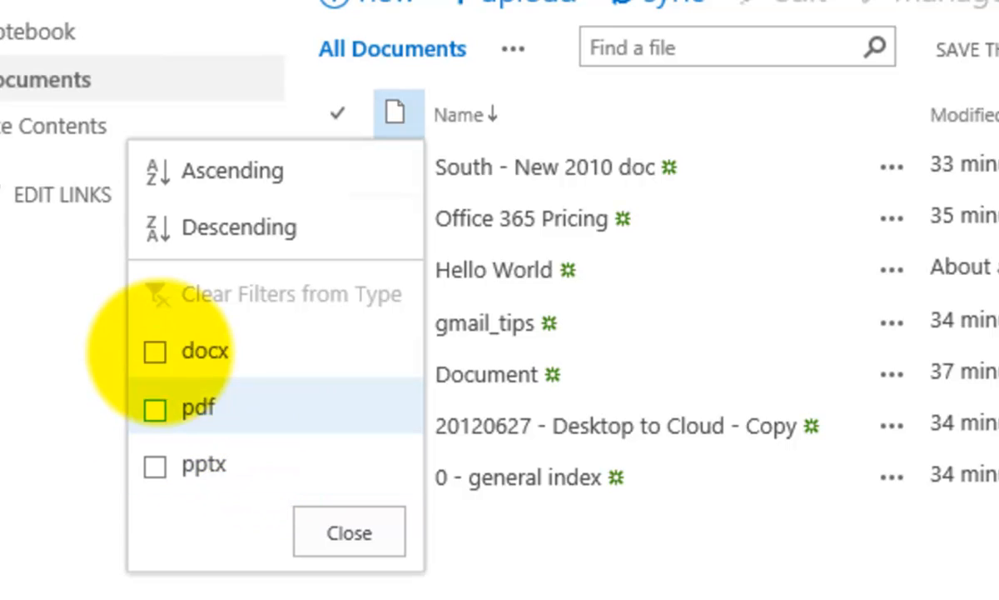
- Filter the library's Type column to docx files, then switch to pptx files
click(155, 350)
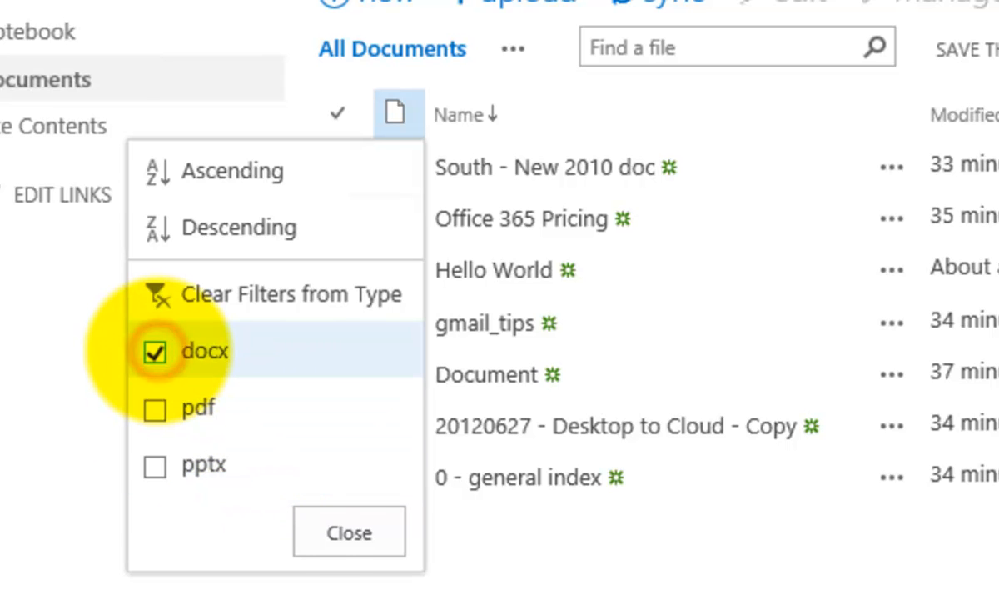
click(155, 350)
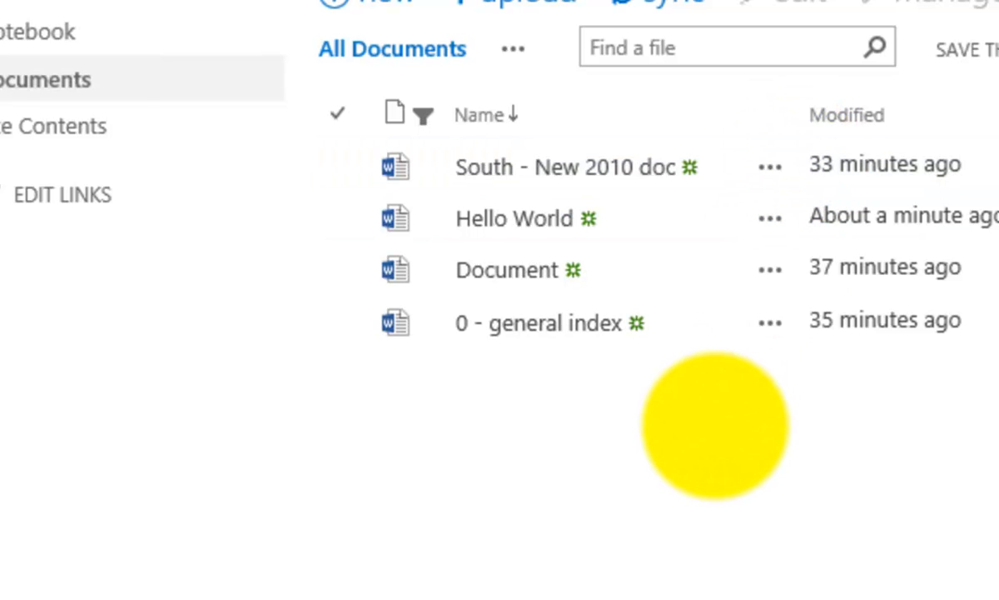
mouse_move(423, 114)
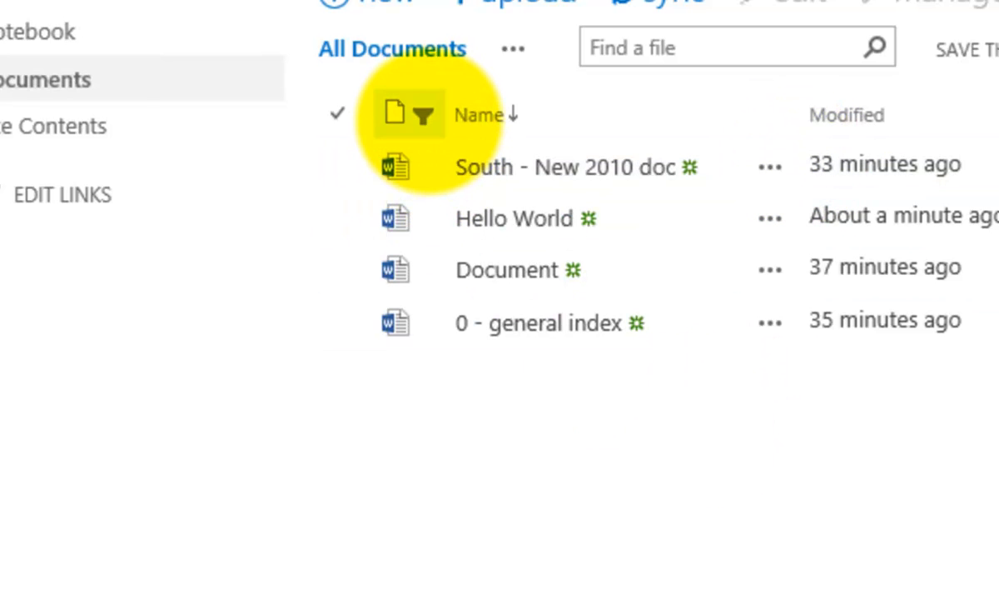
click(409, 114)
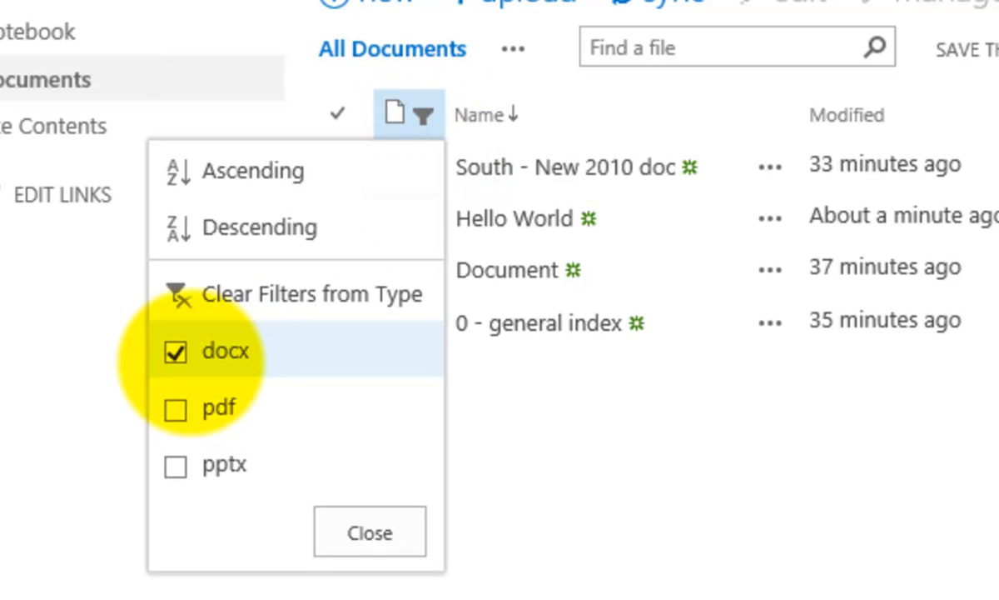
click(176, 351)
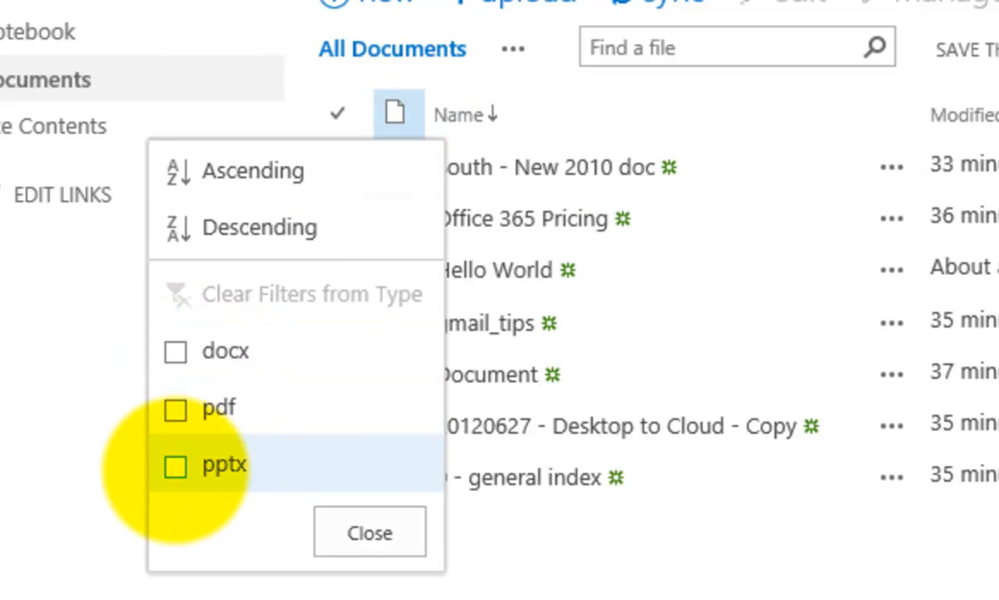
click(176, 465)
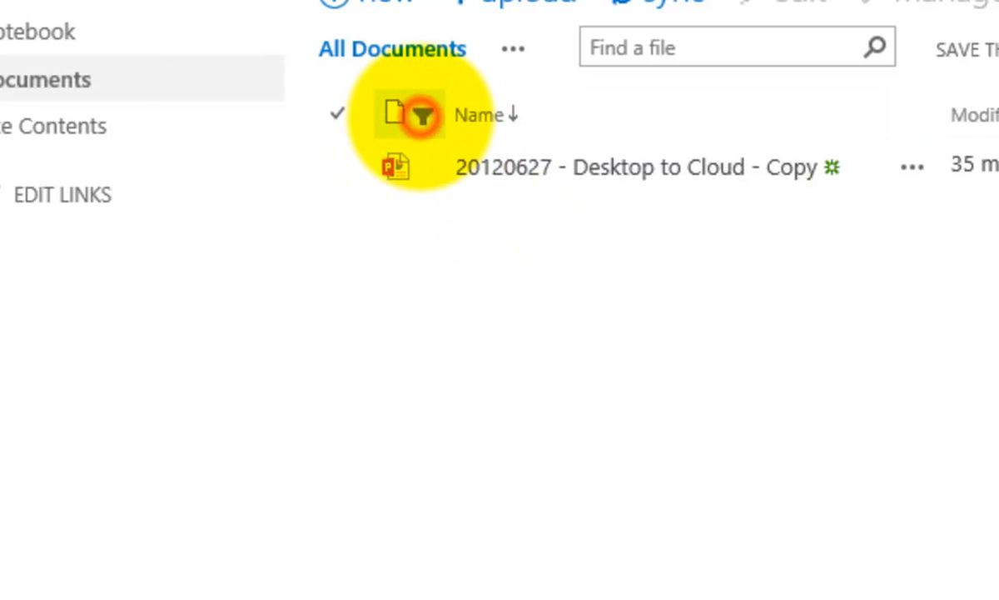
- Clear the Type filter so all seven files show again
click(421, 114)
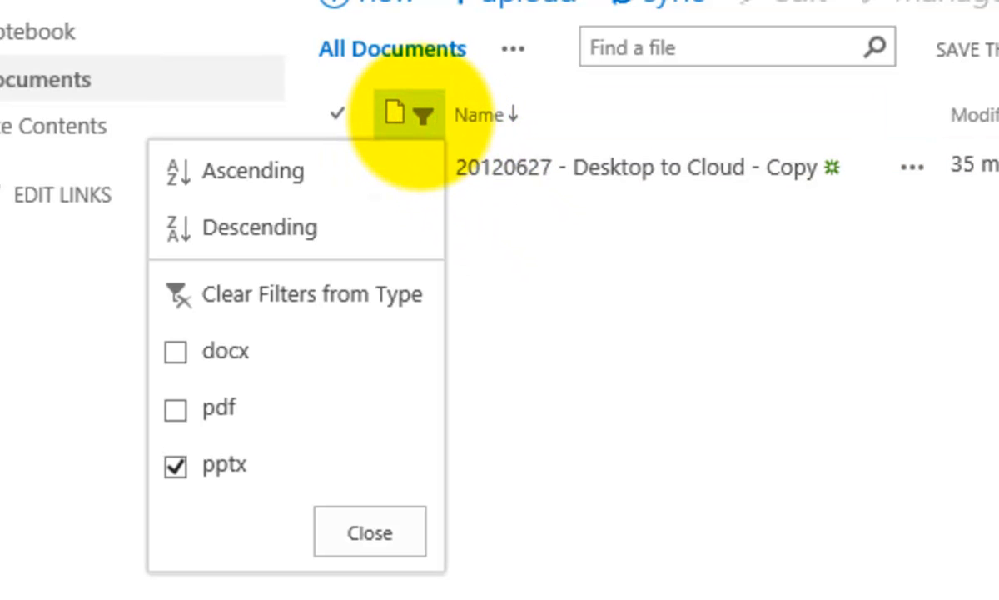
mouse_move(312, 293)
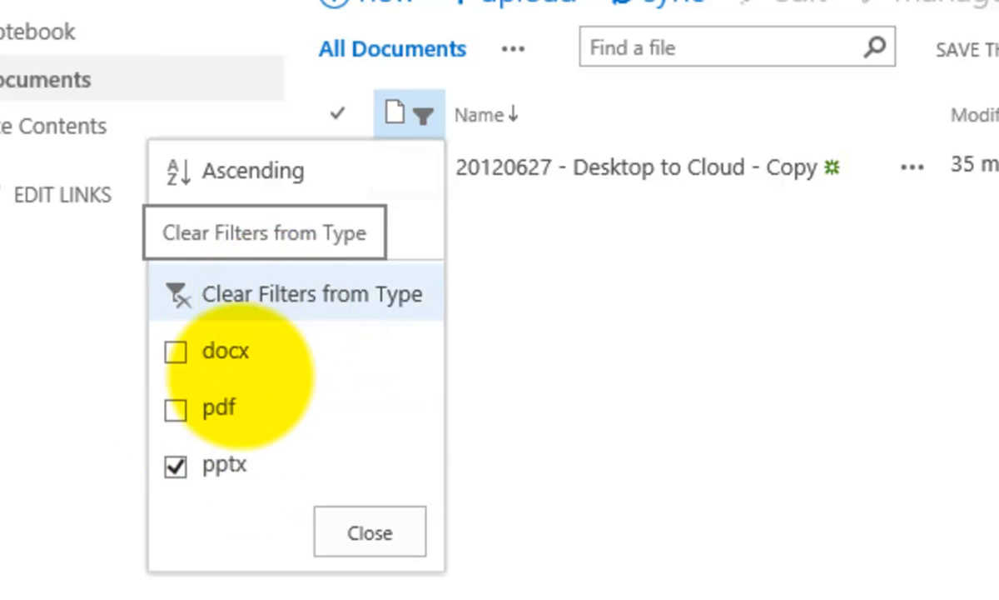
click(175, 465)
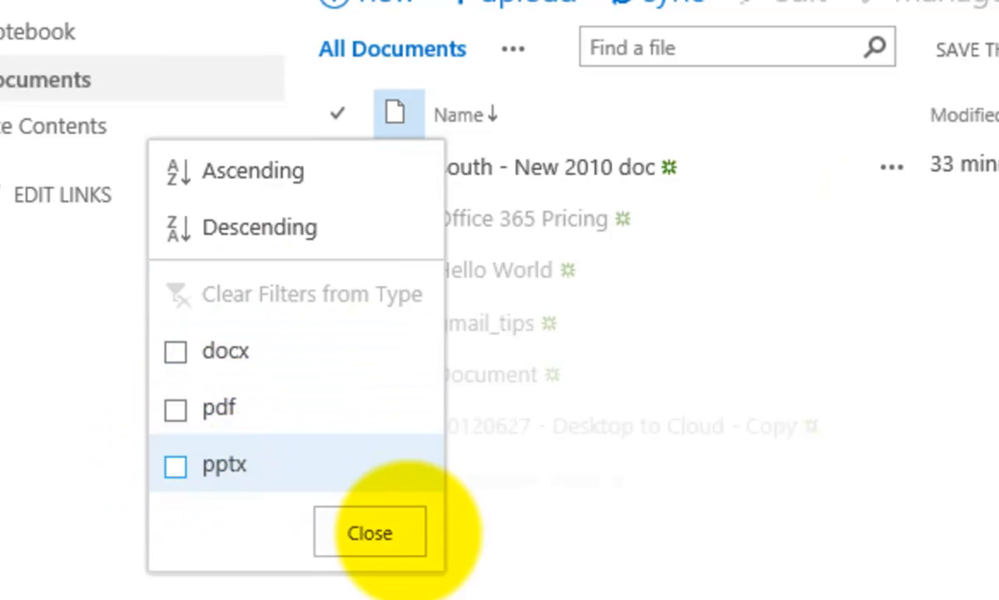
click(369, 531)
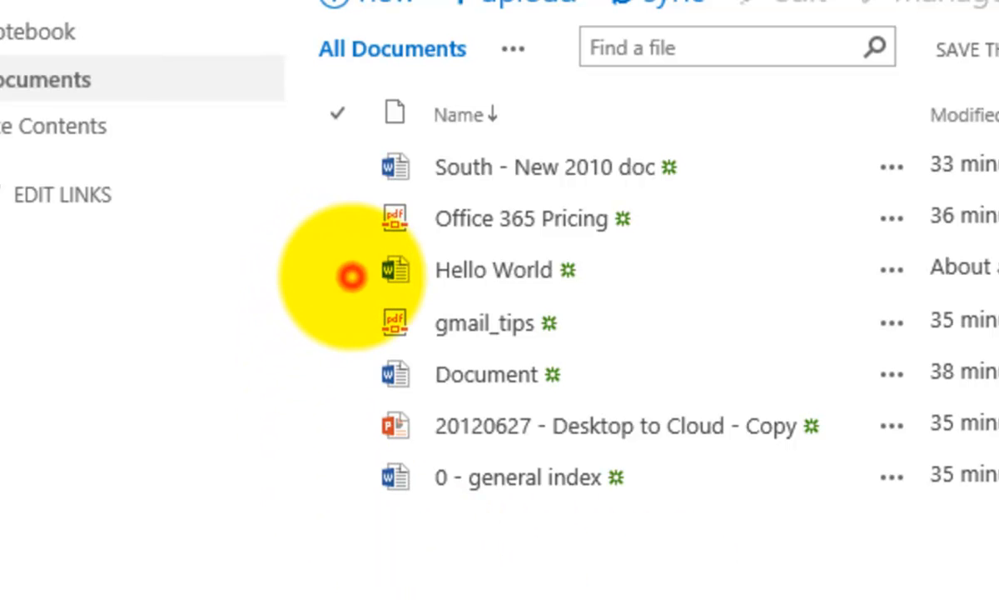
- Open Hello World's details callout and view its More actions list
click(341, 269)
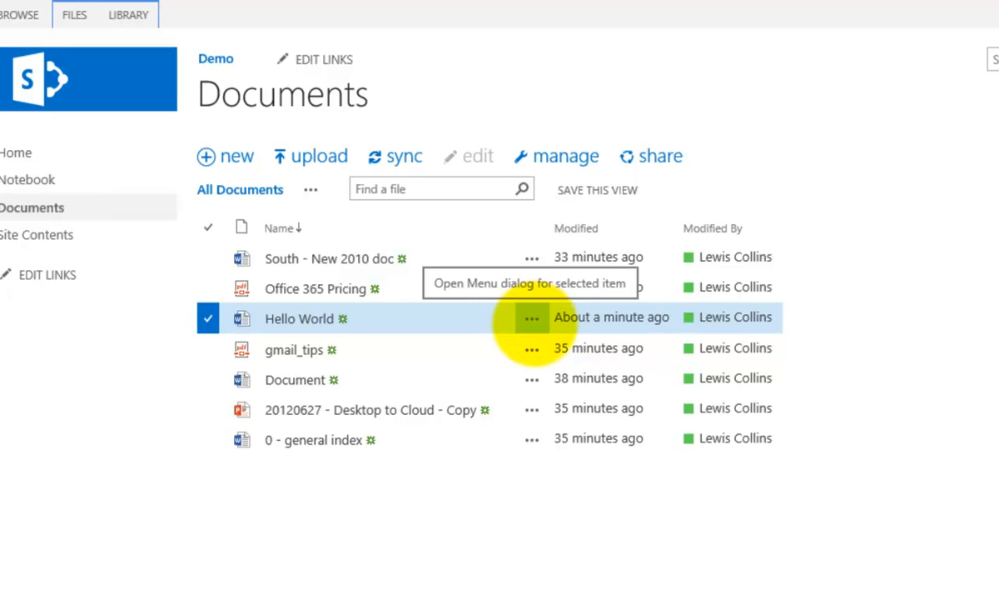
click(532, 317)
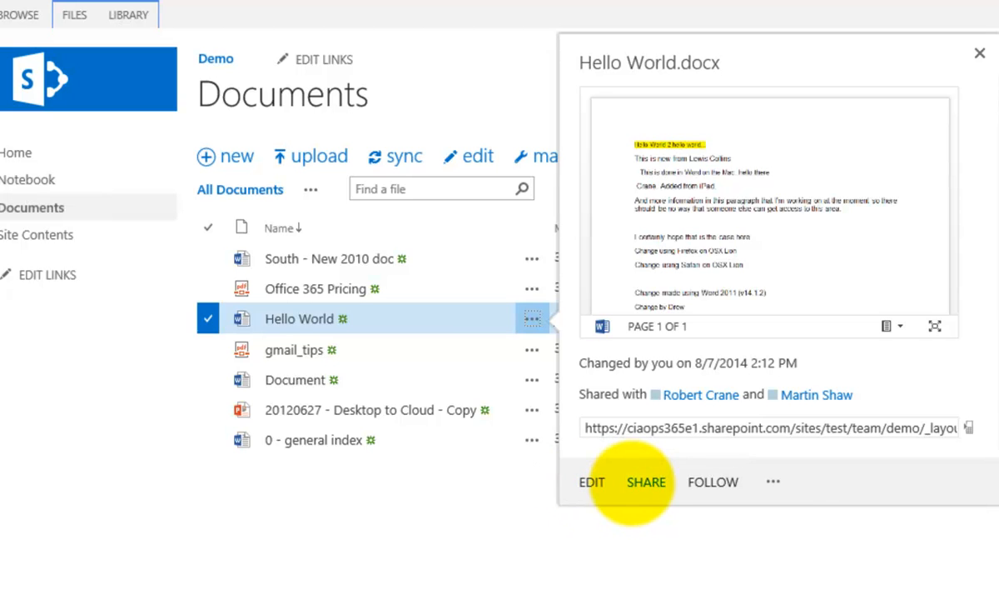
mouse_move(773, 481)
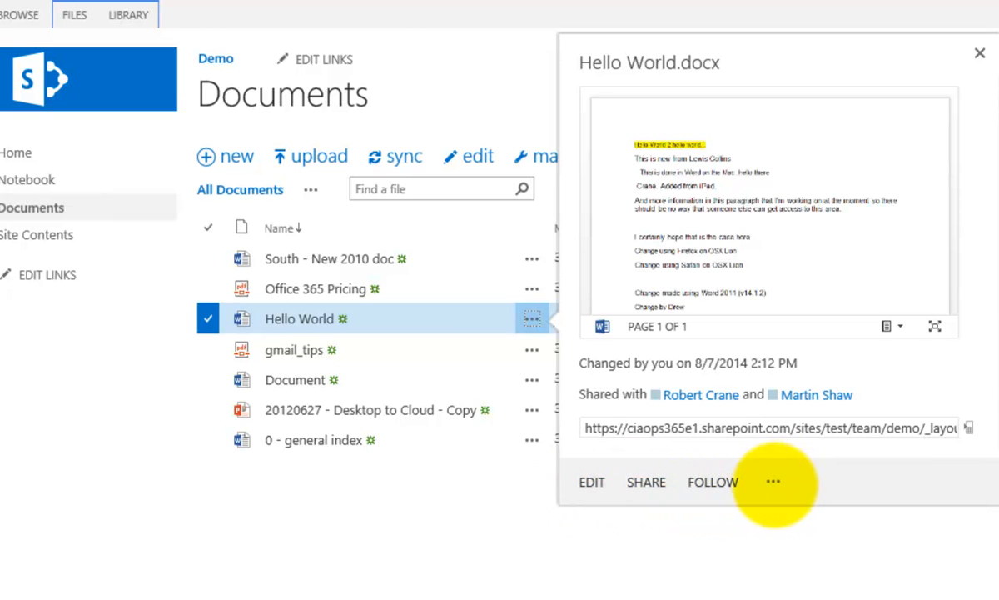
mouse_move(769, 481)
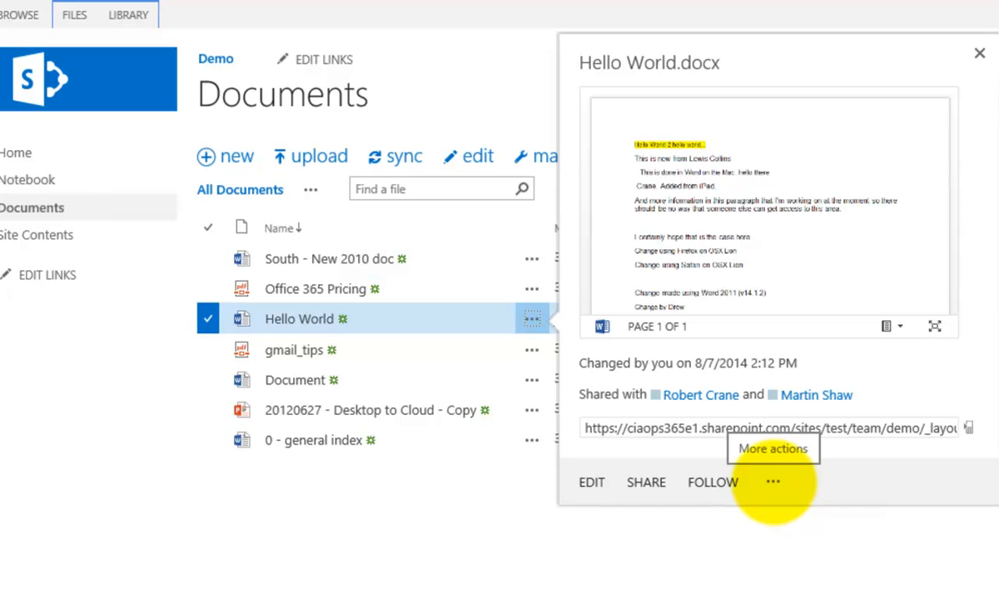
click(773, 481)
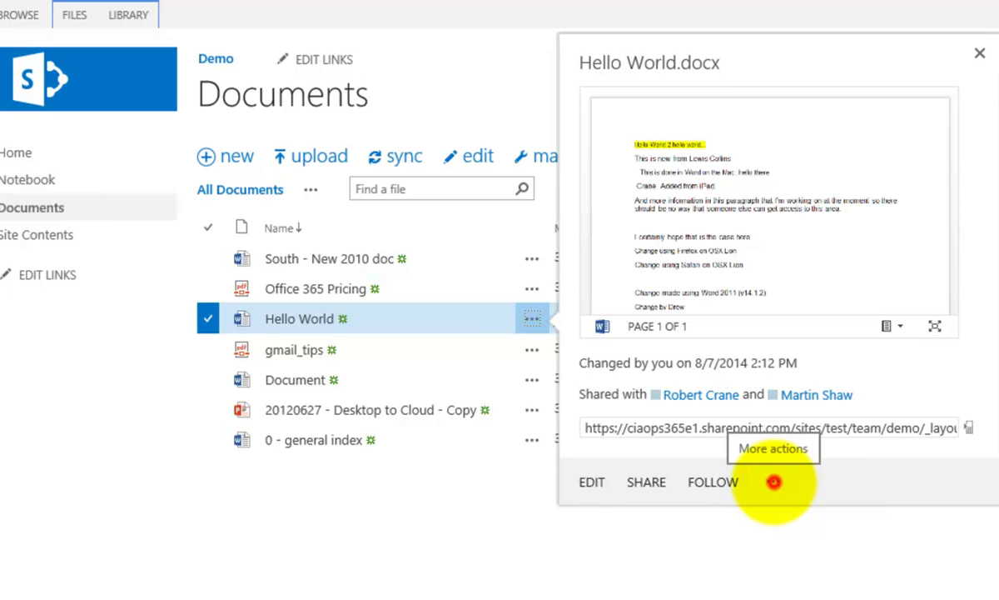
click(772, 448)
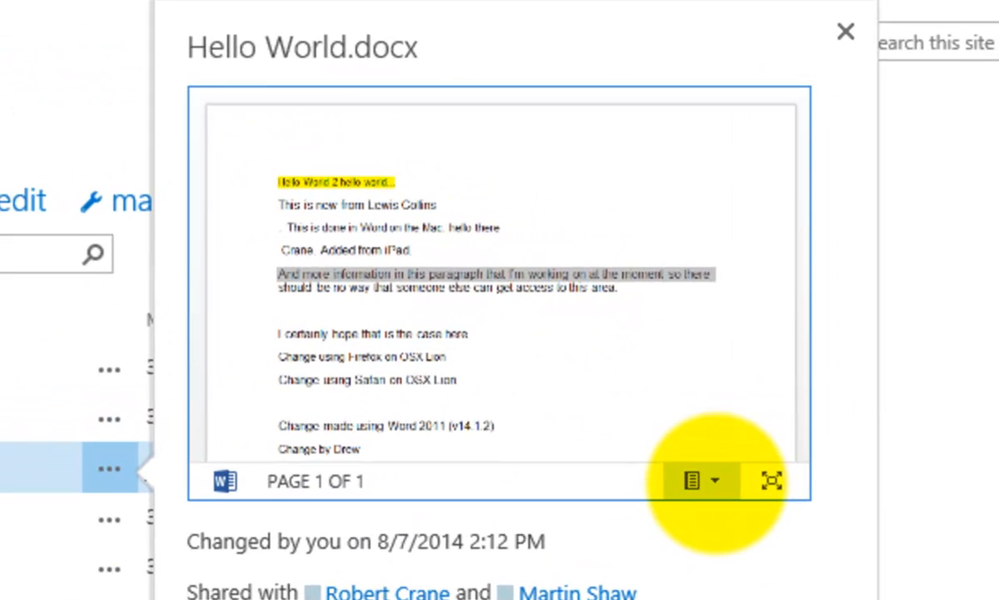
mouse_move(693, 481)
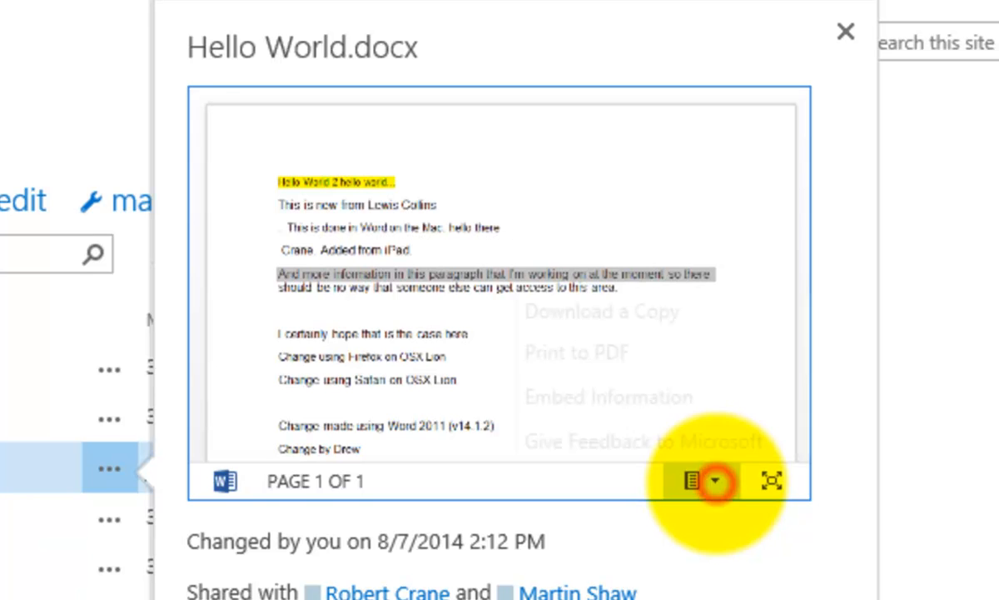
- View Hello World's iframe code in Document Embedding, then dismiss it with OK
click(713, 481)
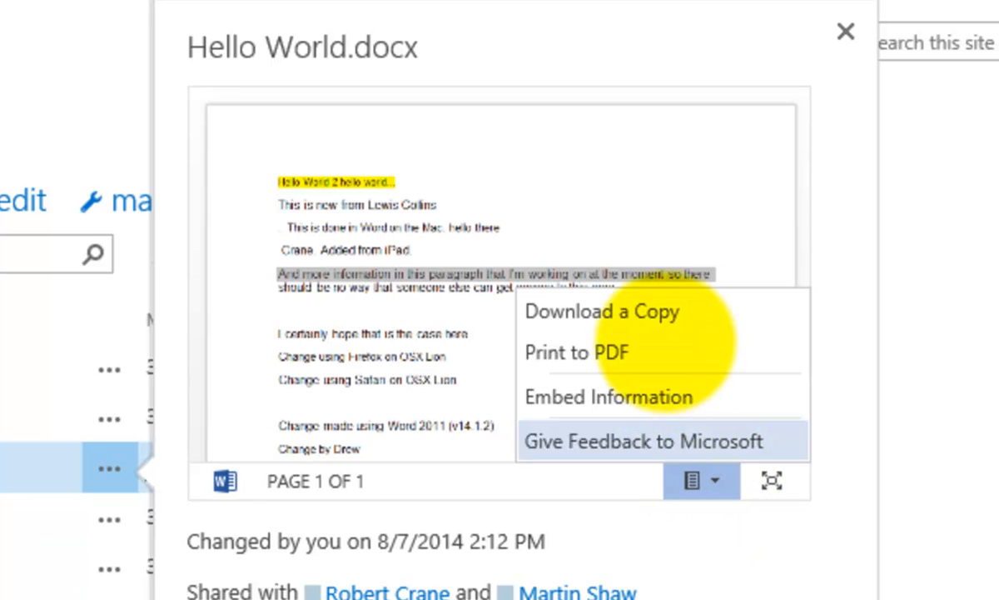
mouse_move(601, 310)
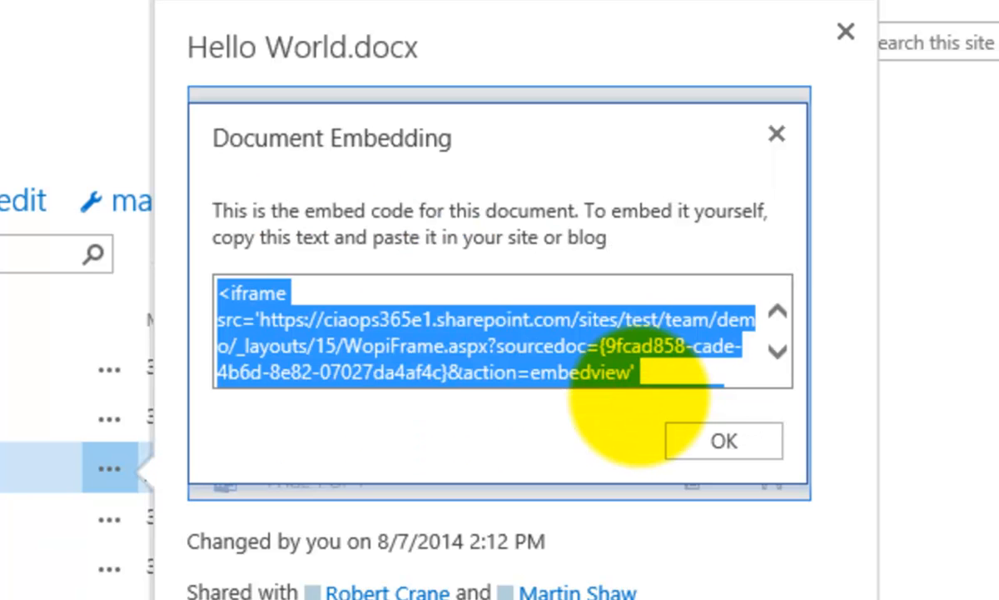
click(776, 351)
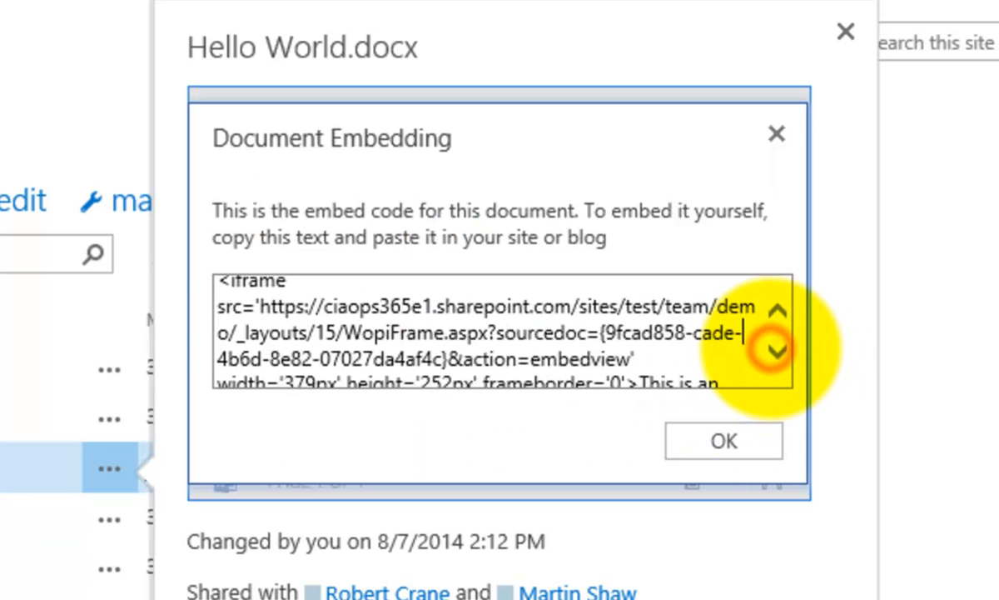
click(777, 350)
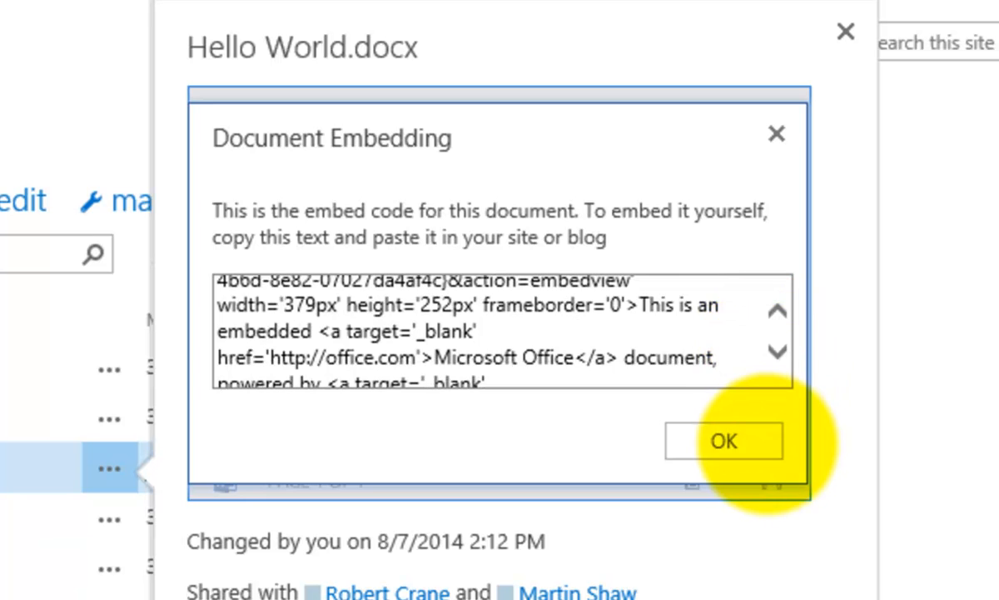
click(722, 440)
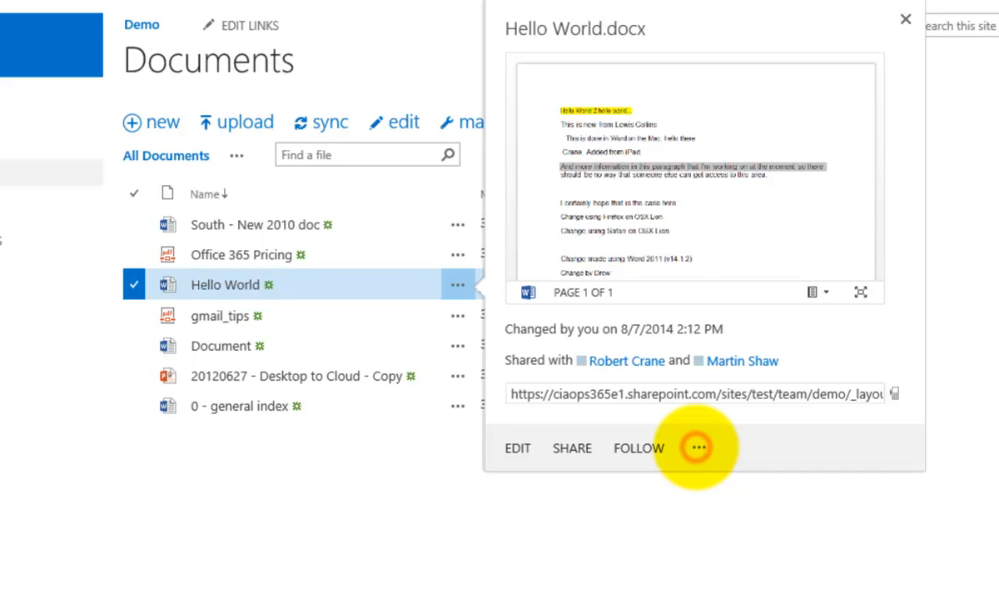
- Check out Hello World from the callout's More actions menu and reselect its row
click(698, 447)
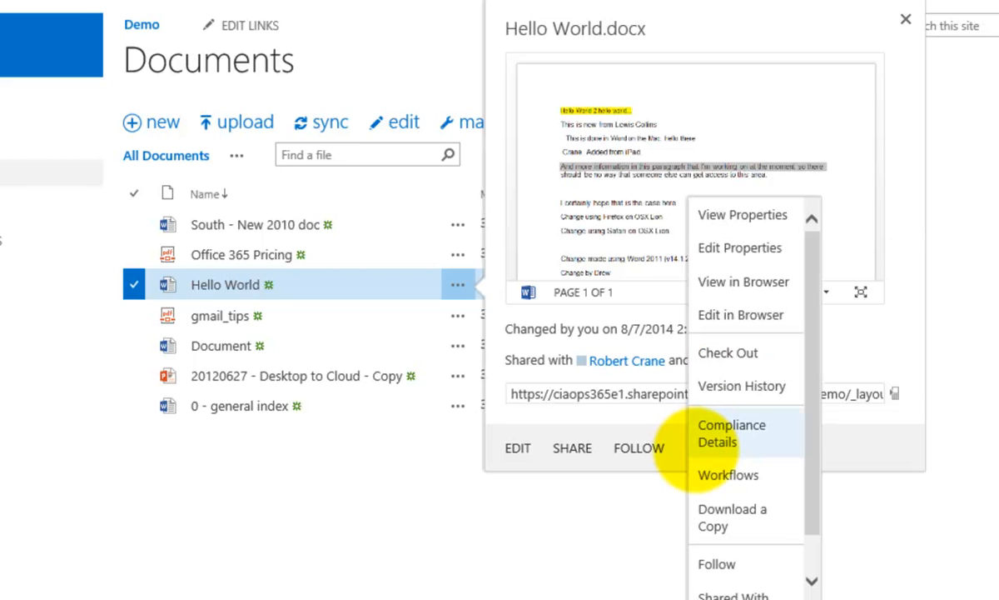
mouse_move(728, 352)
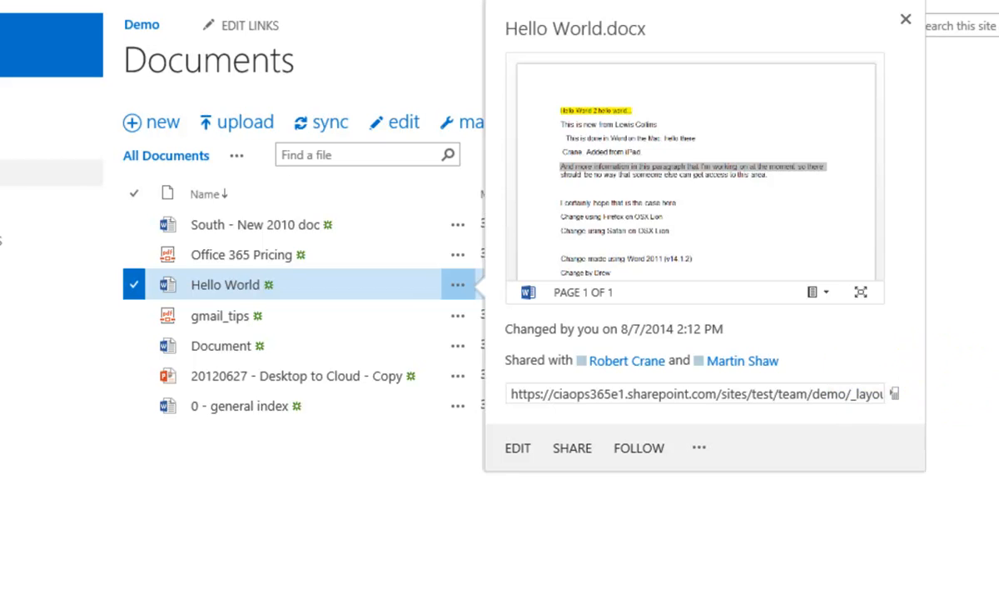
click(905, 19)
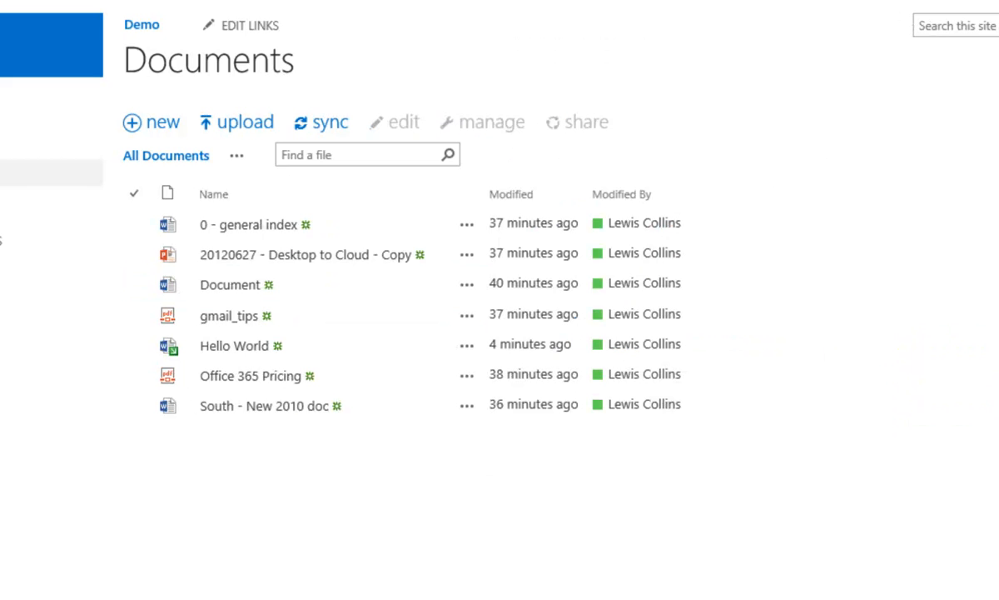
click(250, 376)
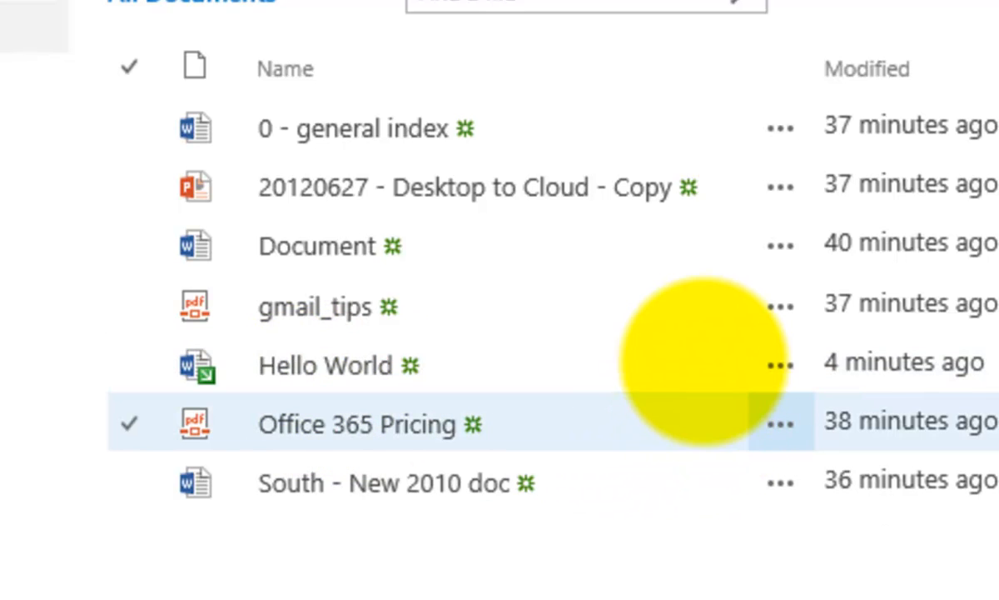
click(333, 365)
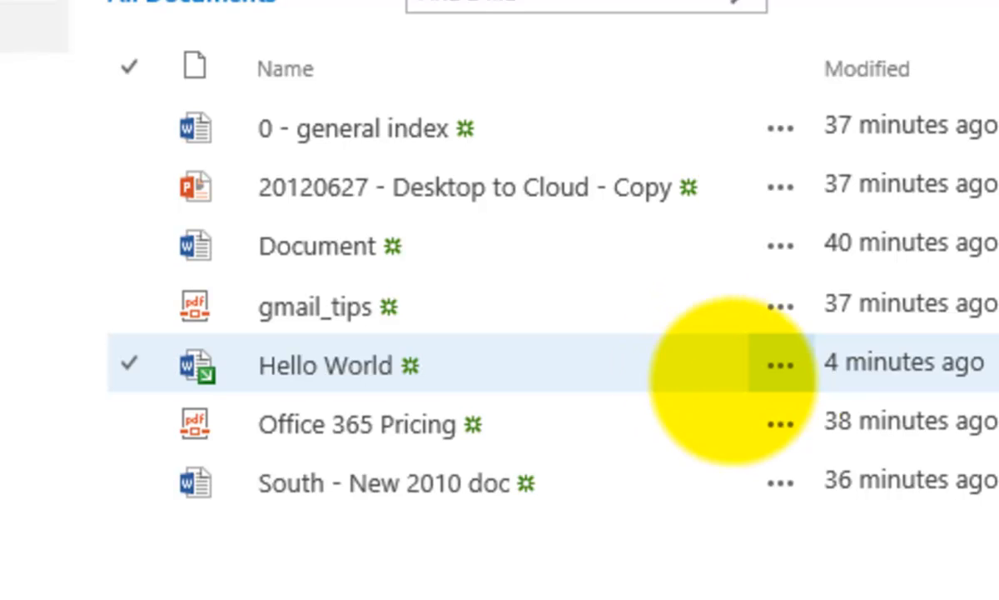
- Check Hello World in from the callout's More actions, with Retain check out left at No
click(779, 365)
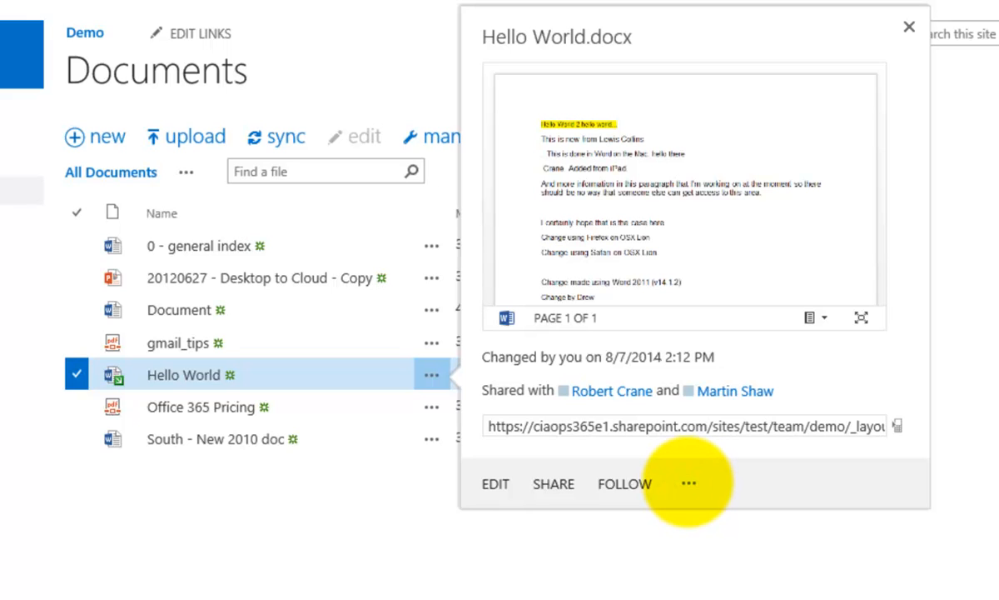
click(687, 484)
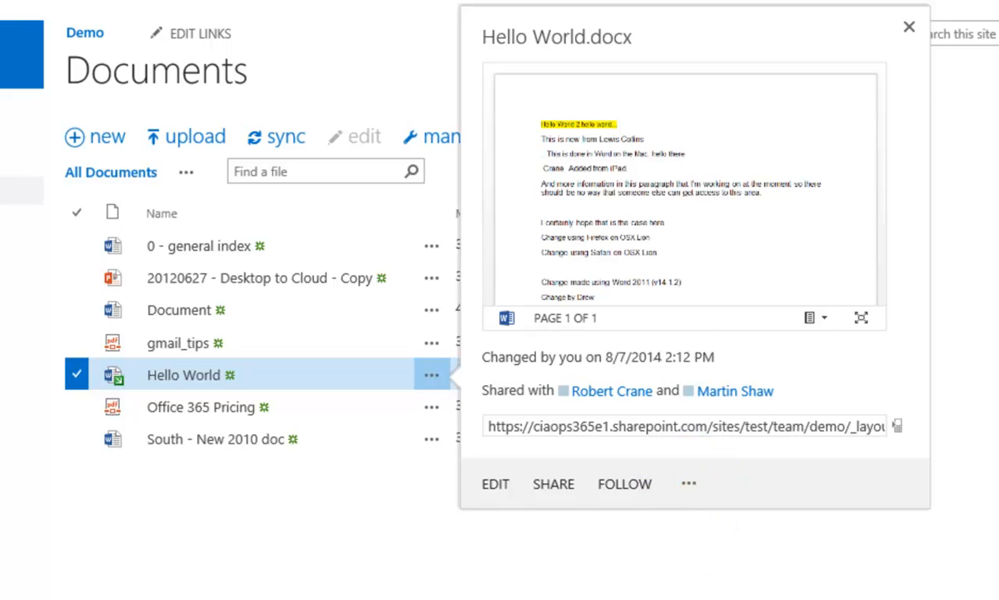
click(688, 484)
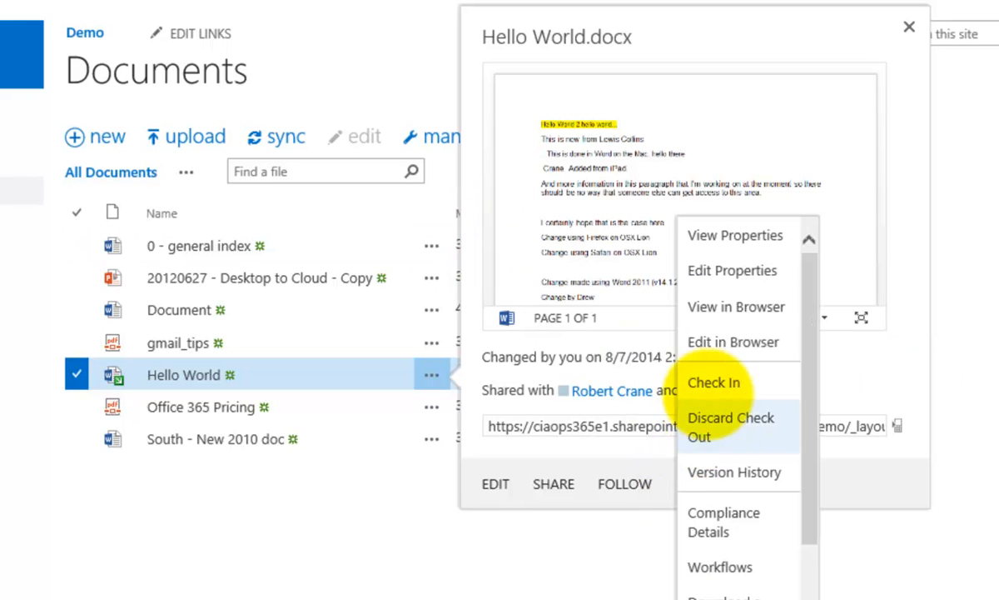
mouse_move(731, 473)
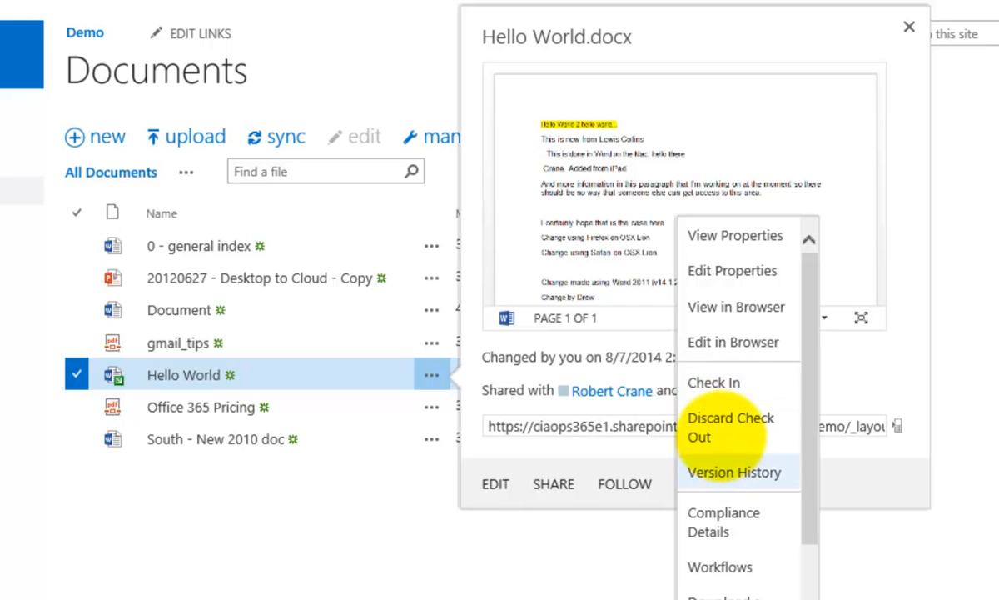
mouse_move(714, 382)
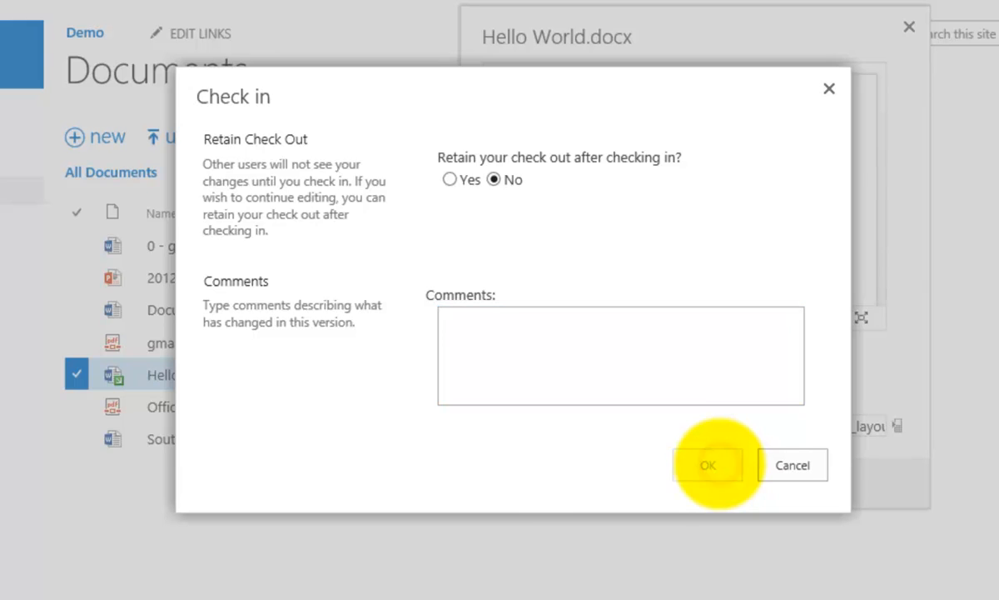
click(707, 463)
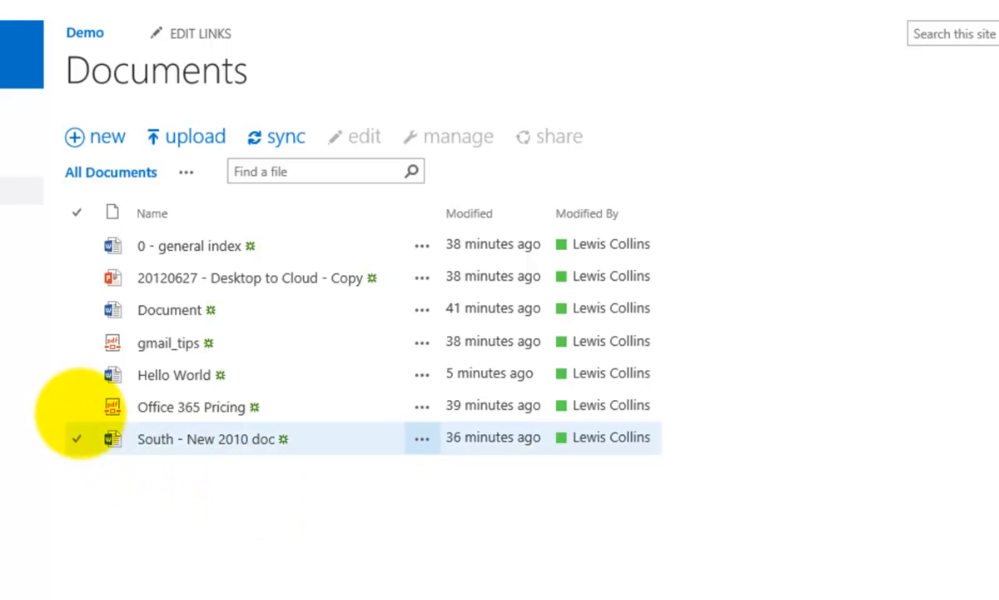
- Tick only the Hello World row and show its manage actions menu
click(76, 373)
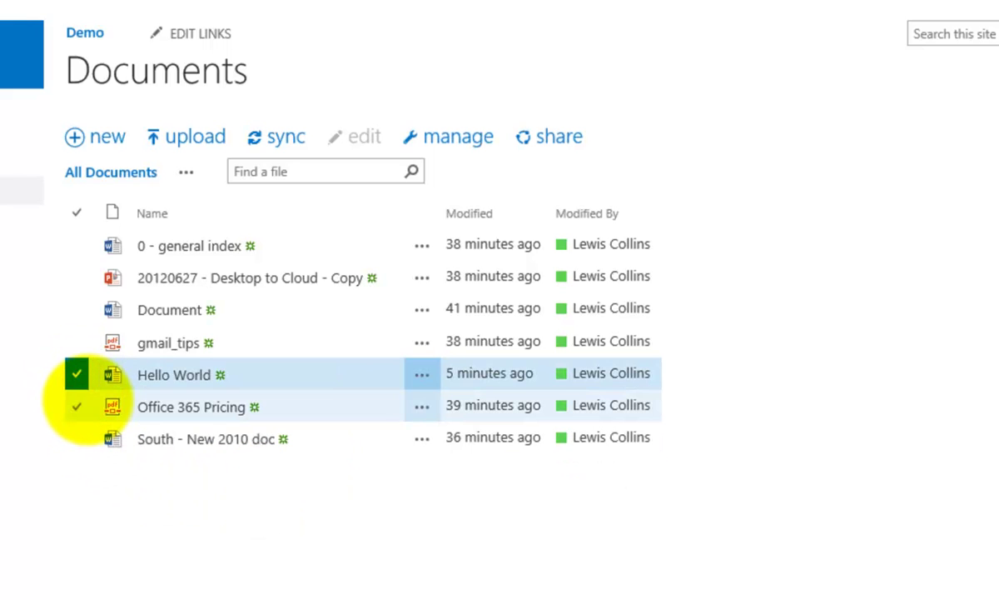
click(76, 406)
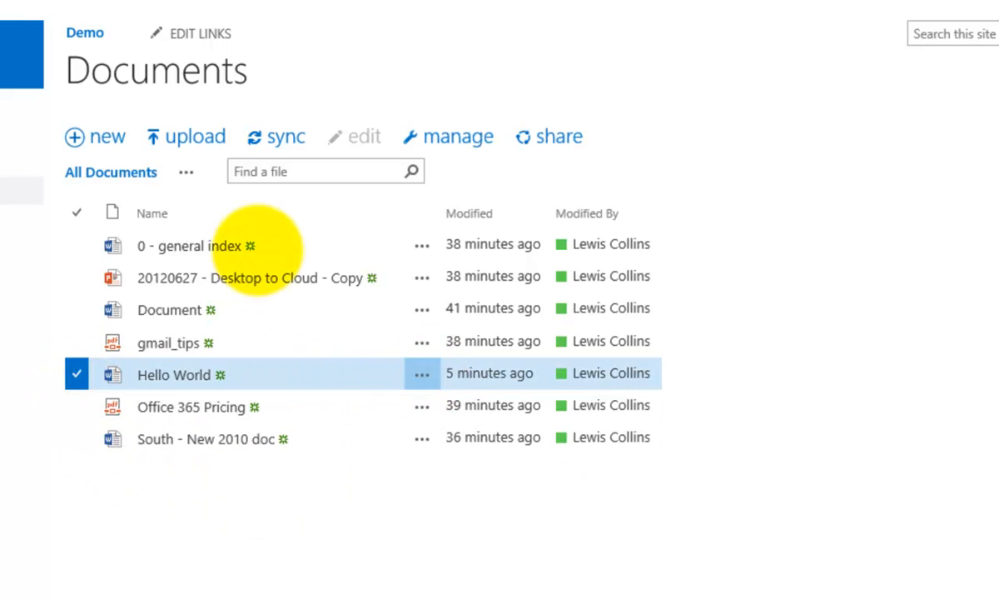
mouse_move(463, 136)
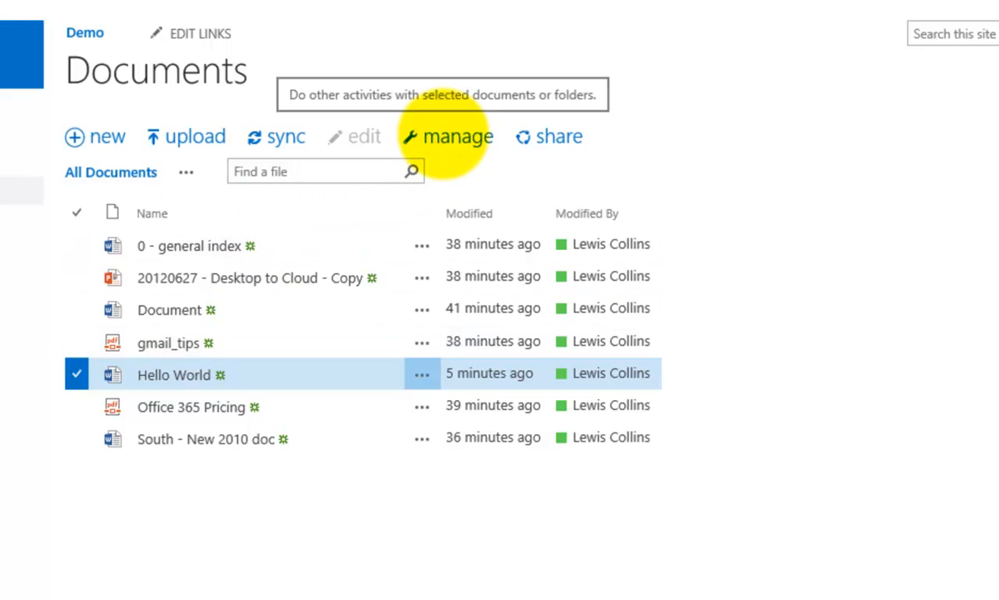
click(458, 135)
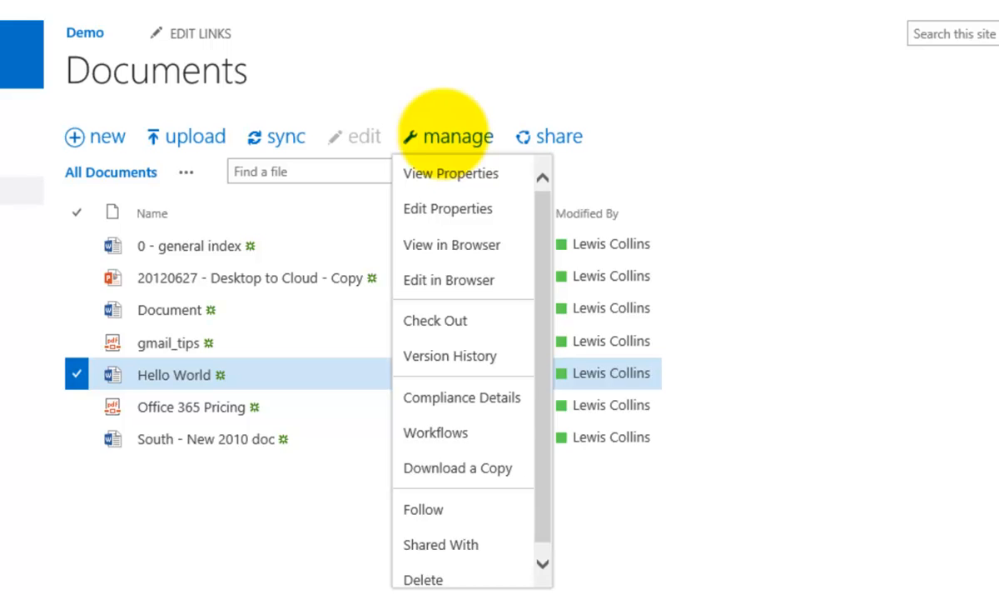
mouse_move(434, 320)
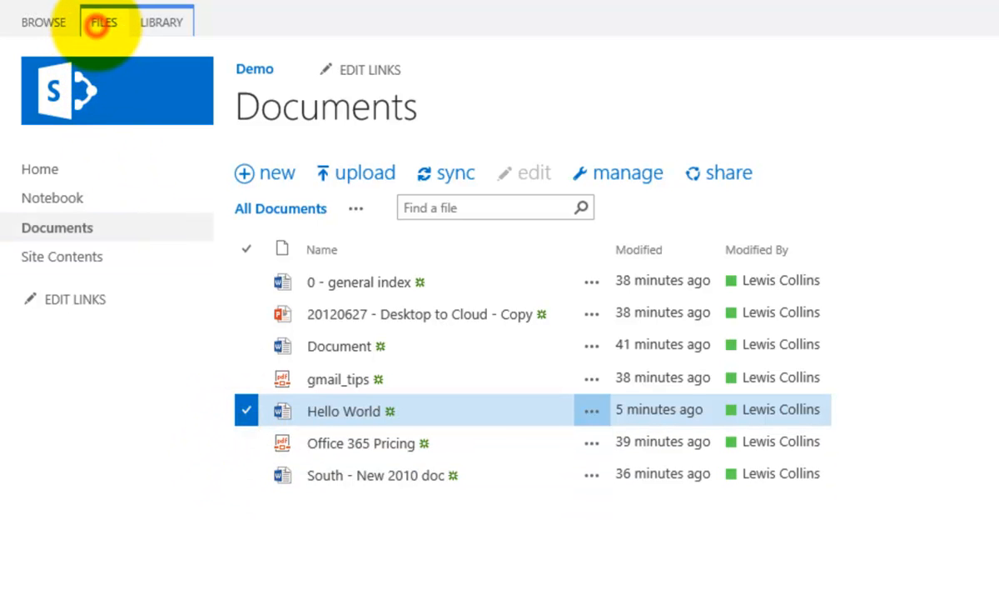
- Browse the FILES ribbon commands, then LIBRARY, then return to FILES
click(103, 21)
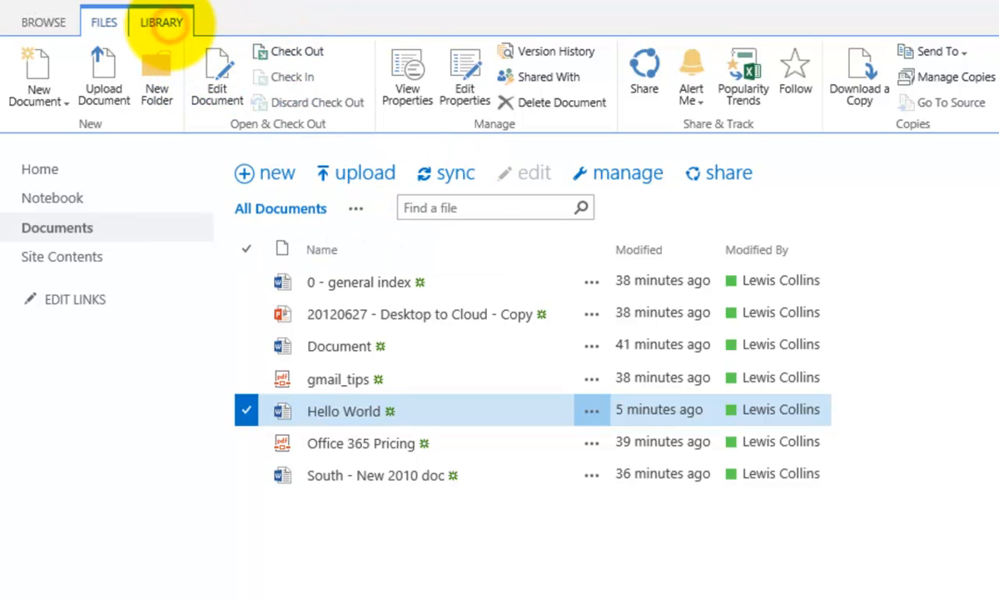
click(161, 22)
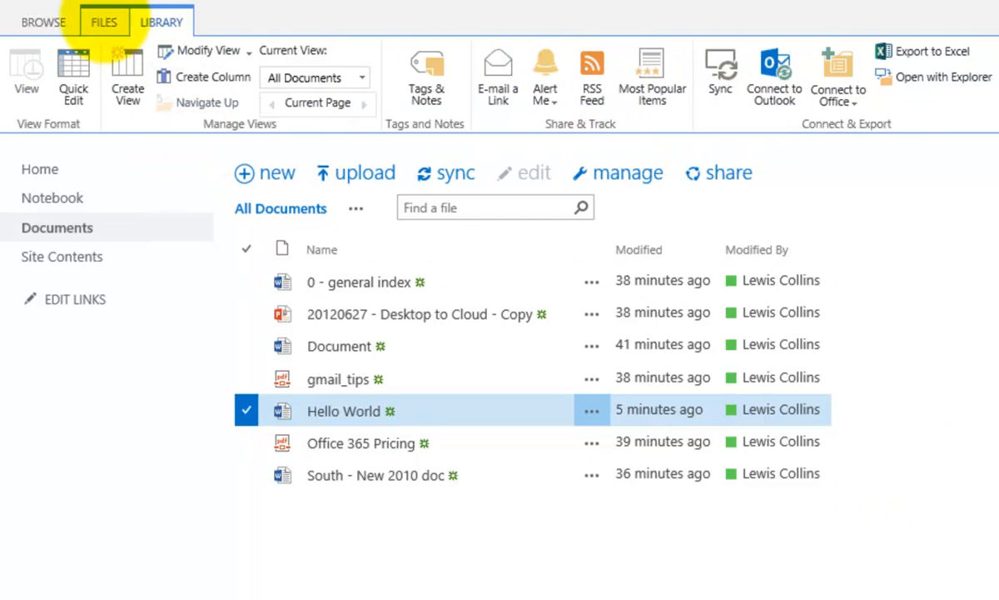
click(43, 23)
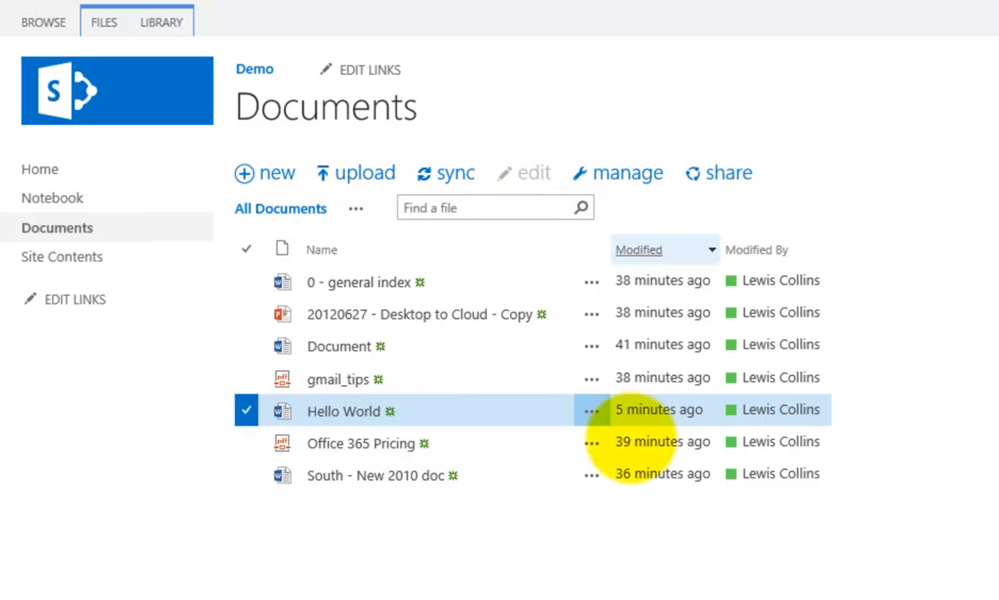
- Reopen Hello World's details callout showing change date, sharers and link
click(591, 411)
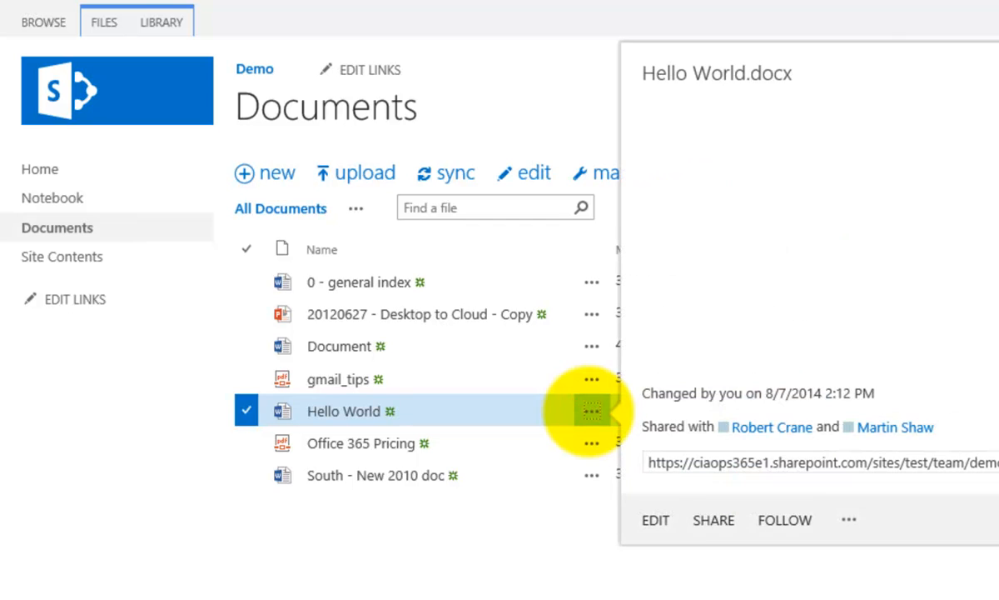